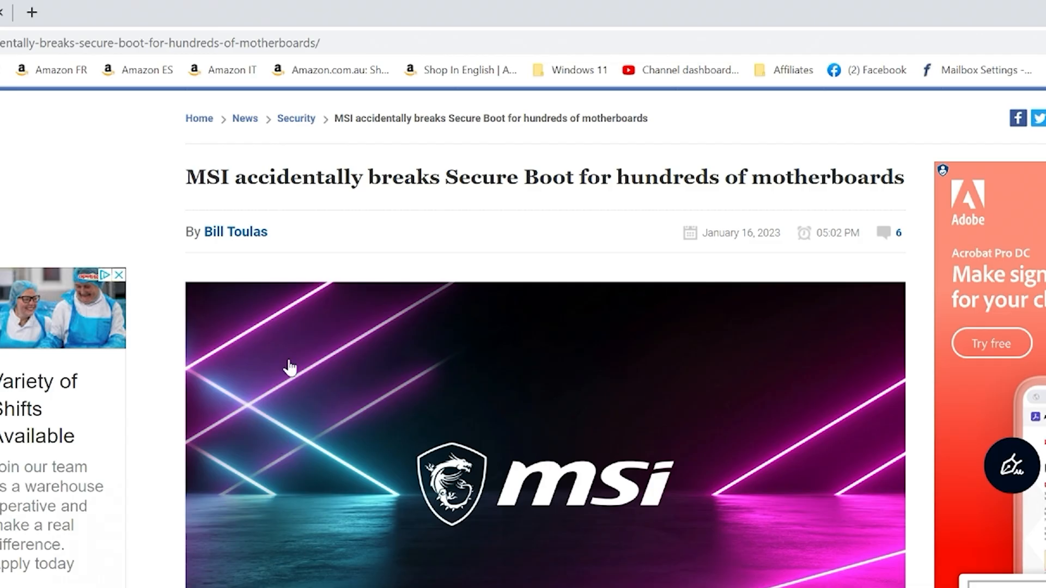
{"action": "mouse_move", "coordinate": [388, 183]}
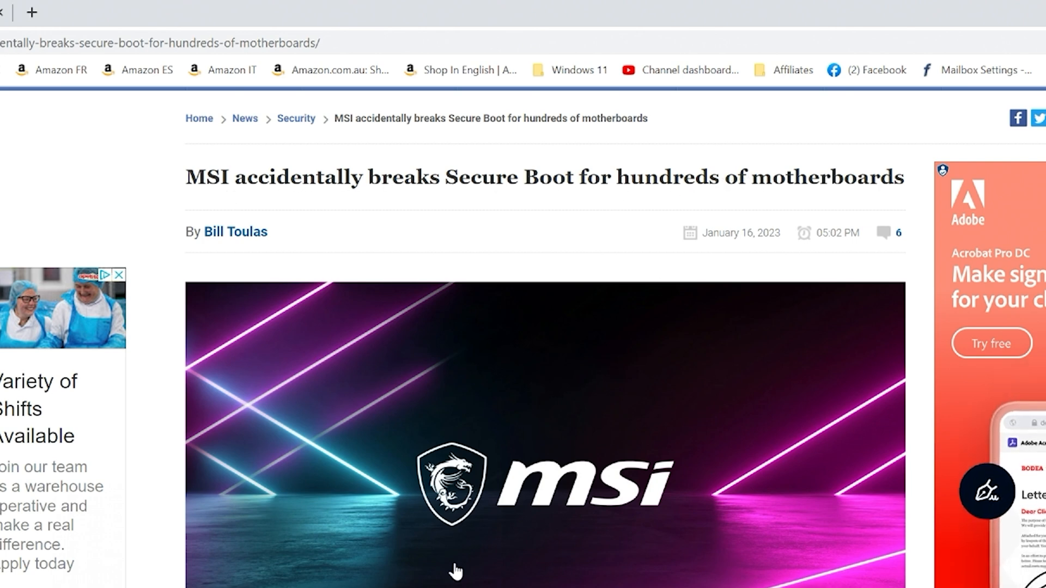
Scroll the article down to the Image Execution Policy screenshot showing the Always Execute default
{"action": "scroll", "scroll_direction": "down", "scroll_amount": 3}
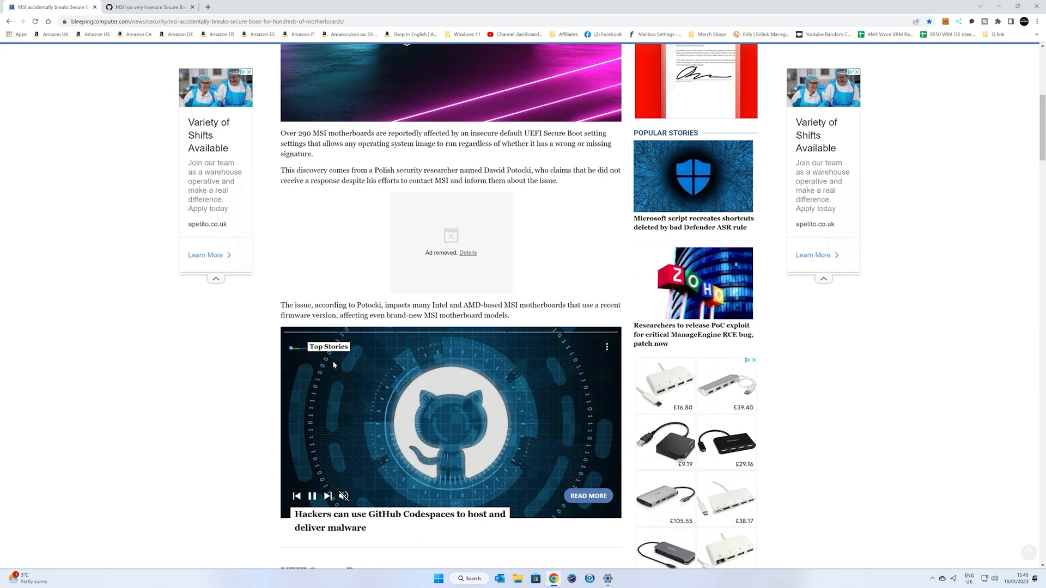
{"action": "scroll", "scroll_direction": "down", "scroll_amount": 3}
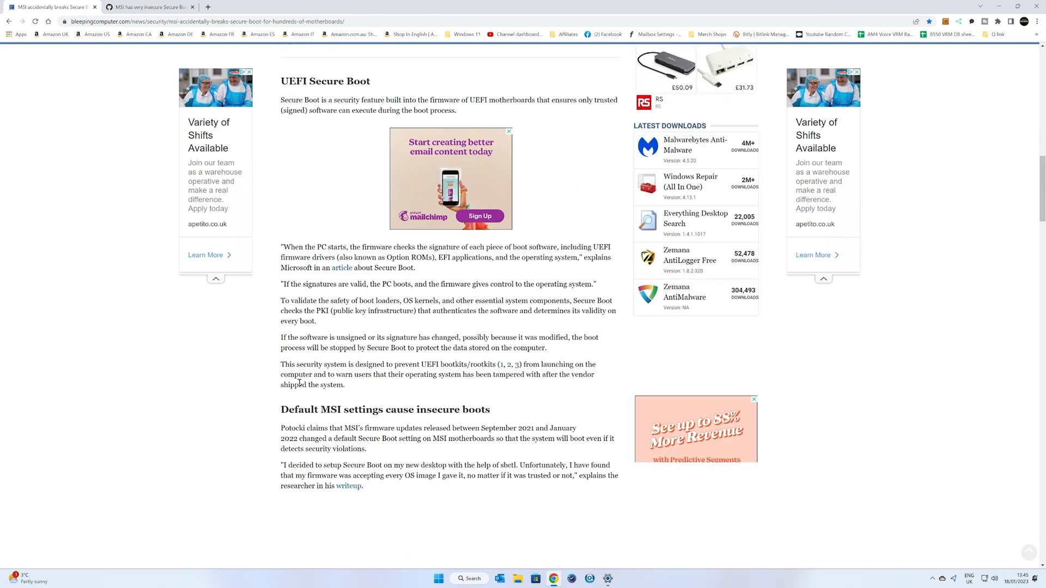
{"action": "scroll", "scroll_direction": "down", "scroll_amount": 3}
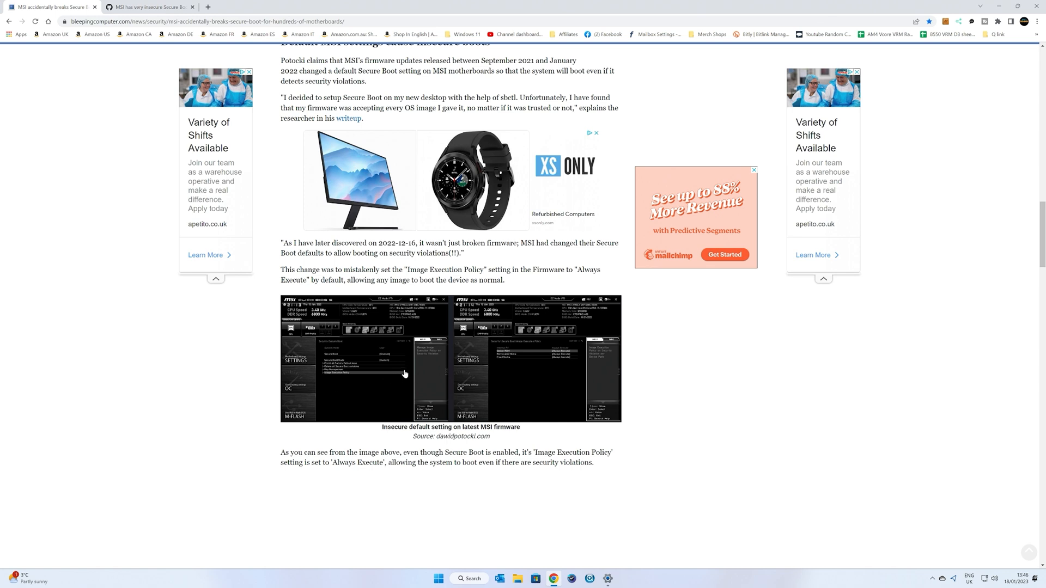
{"action": "mouse_move", "coordinate": [398, 340]}
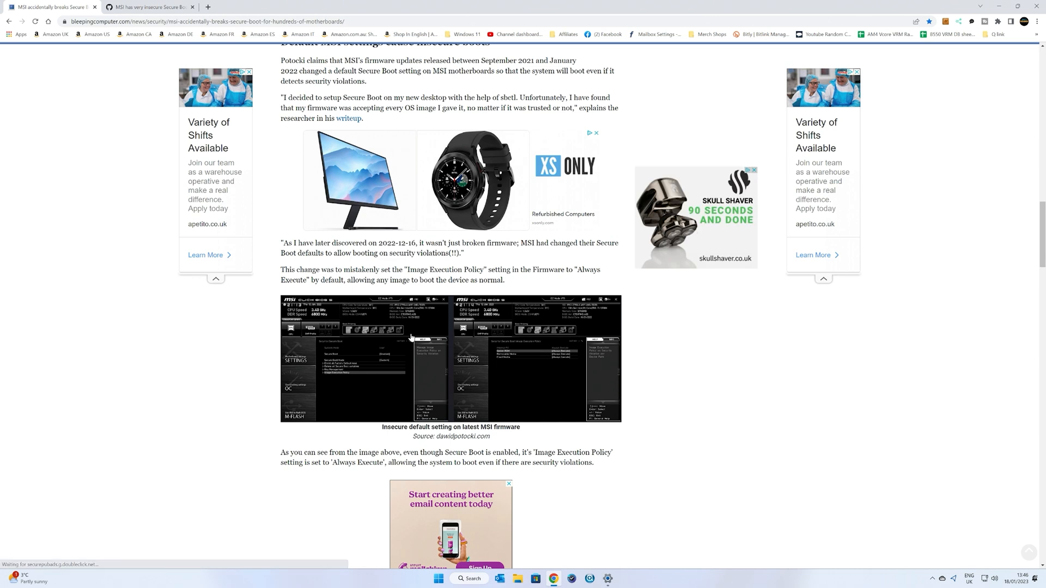
{"action": "mouse_move", "coordinate": [465, 365]}
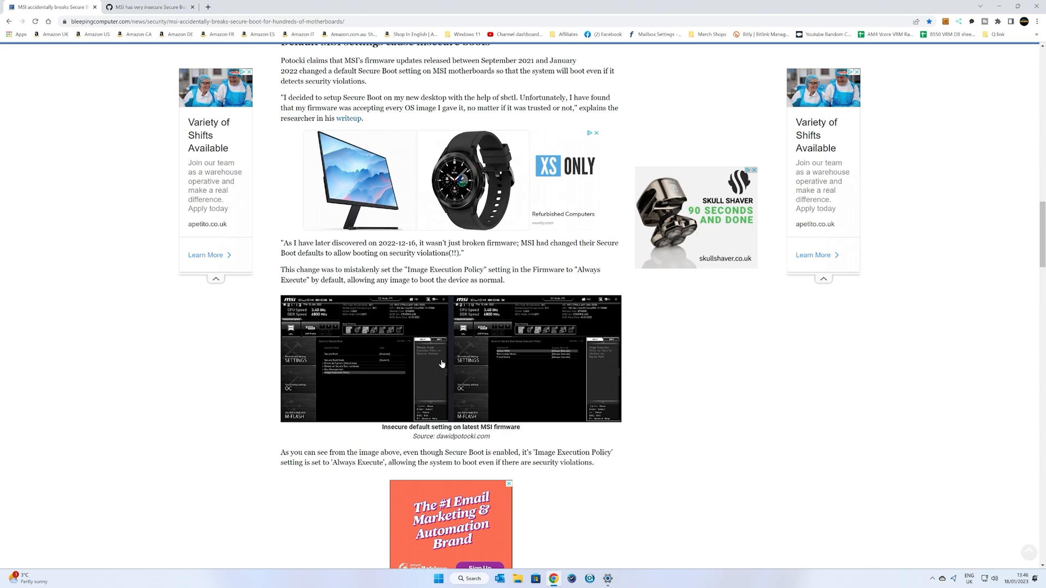
Scroll past Related Articles to the reader comment advising Deny Execute as the correct setting
{"action": "scroll", "scroll_direction": "down", "scroll_amount": 3}
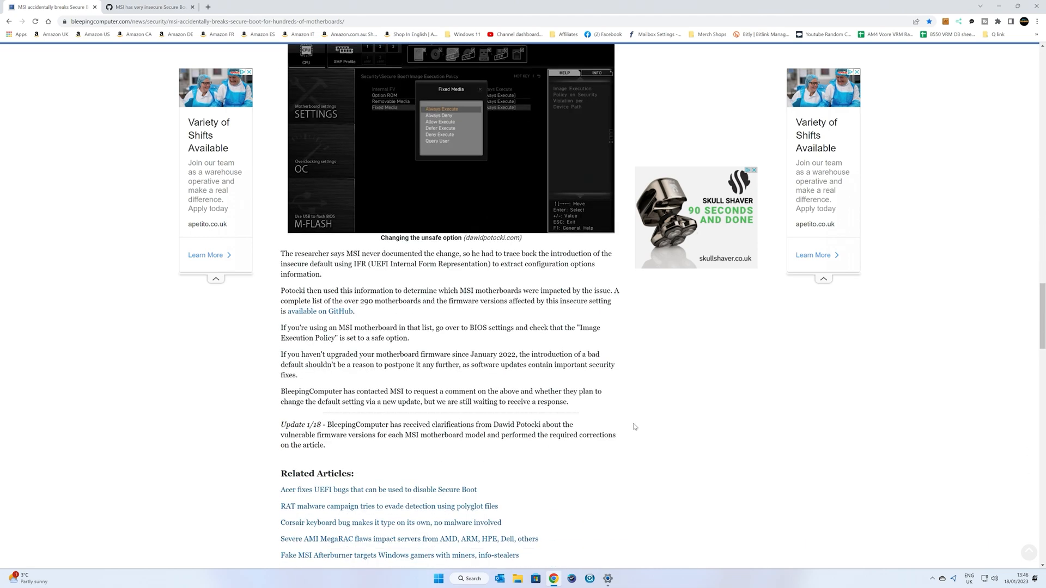
{"action": "scroll", "scroll_direction": "down", "scroll_amount": 3}
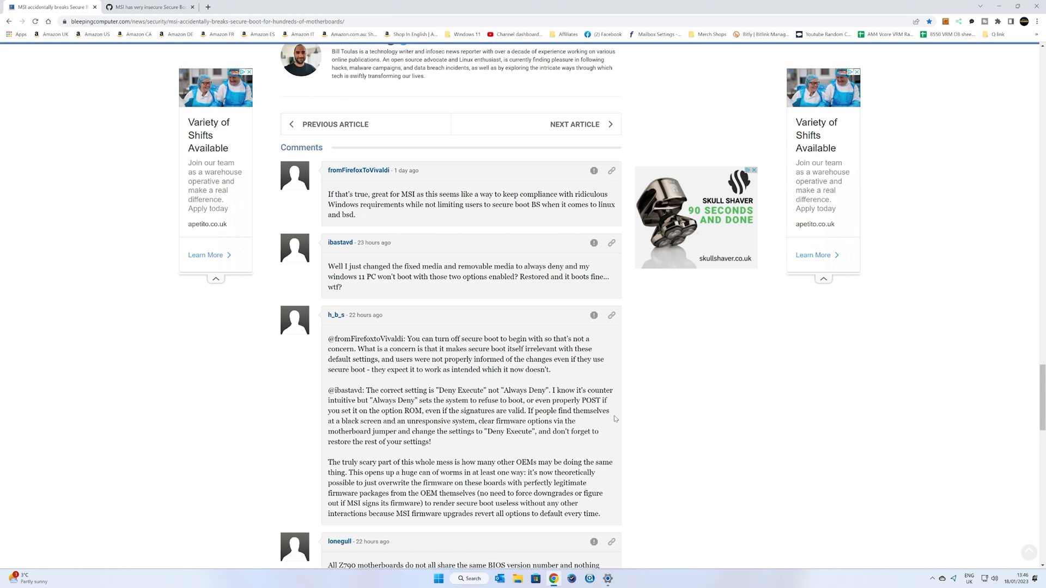
{"action": "scroll", "scroll_direction": "down", "scroll_amount": 3}
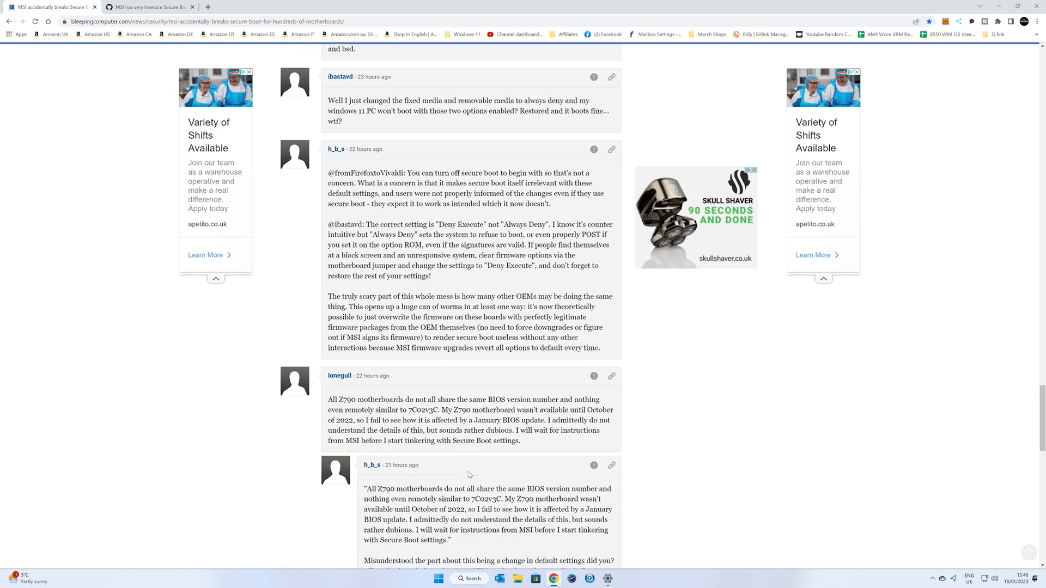
{"action": "scroll", "scroll_direction": "down", "scroll_amount": 3}
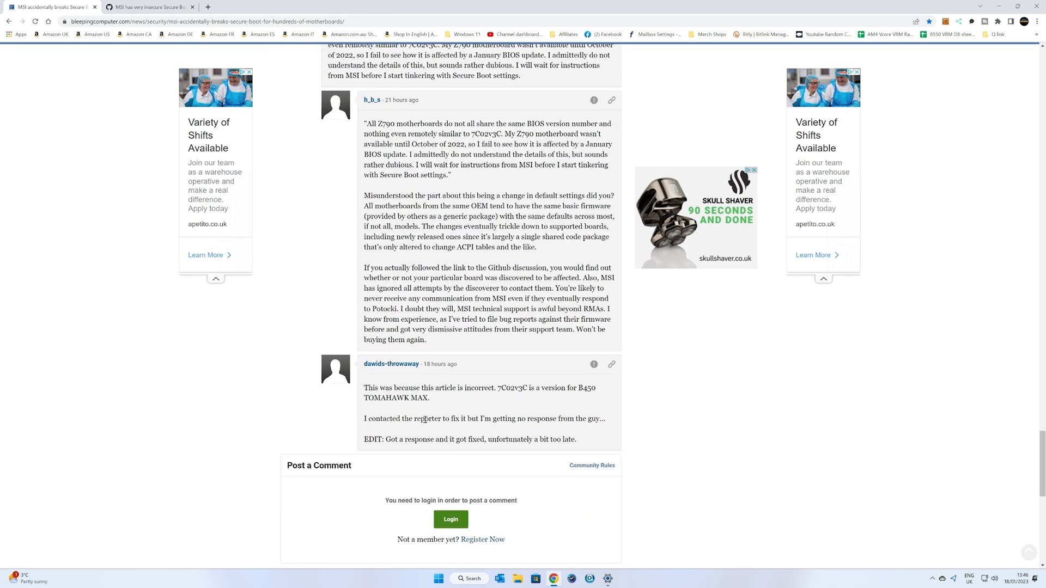
{"action": "scroll", "scroll_direction": "up", "scroll_amount": 3}
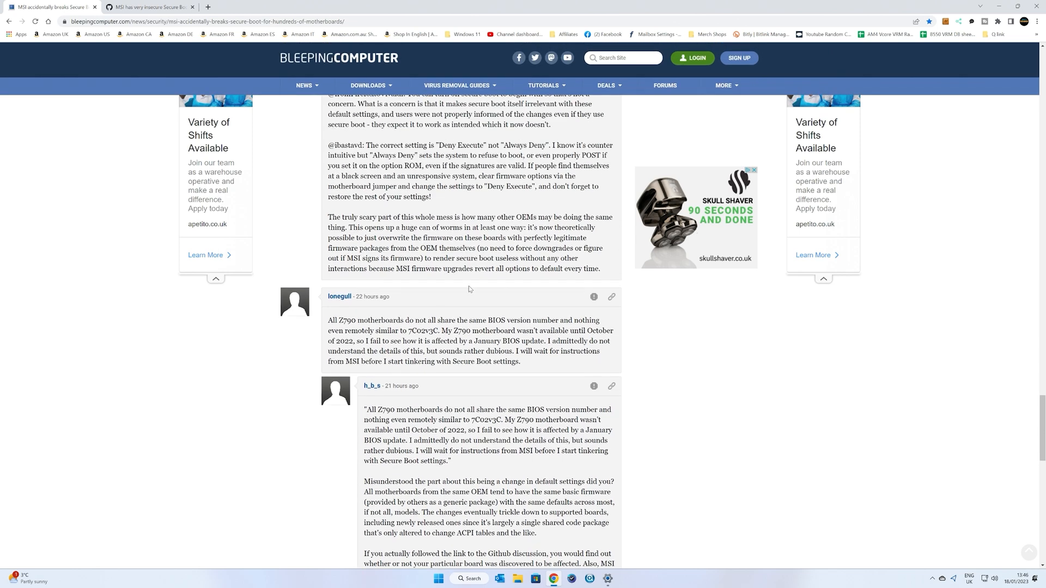
{"action": "mouse_move", "coordinate": [147, 47]}
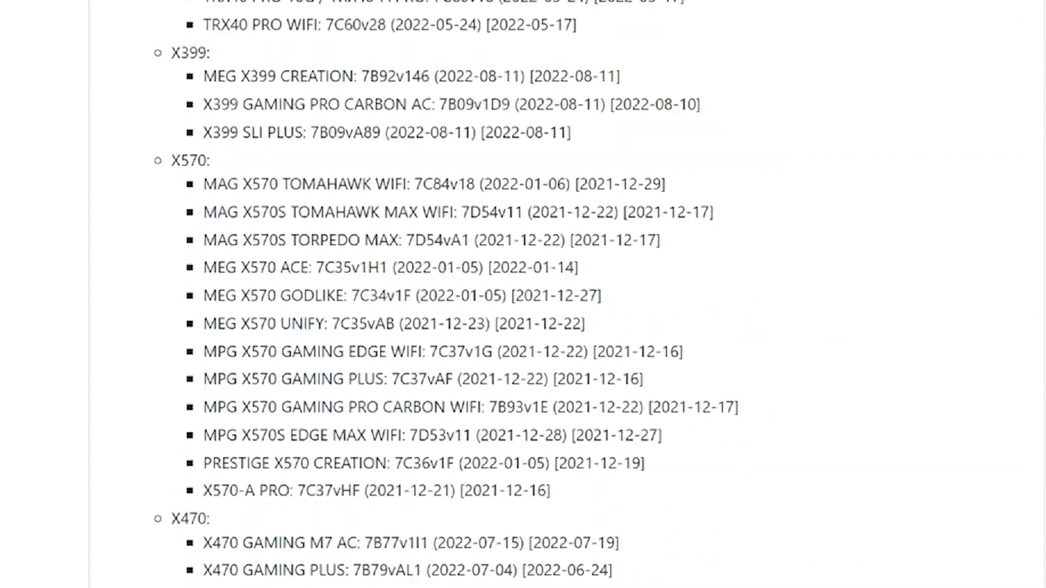
Scroll the GitHub page through the affected AMD motherboards into the Intel H610 entries
{"action": "scroll", "scroll_direction": "up", "scroll_amount": 3}
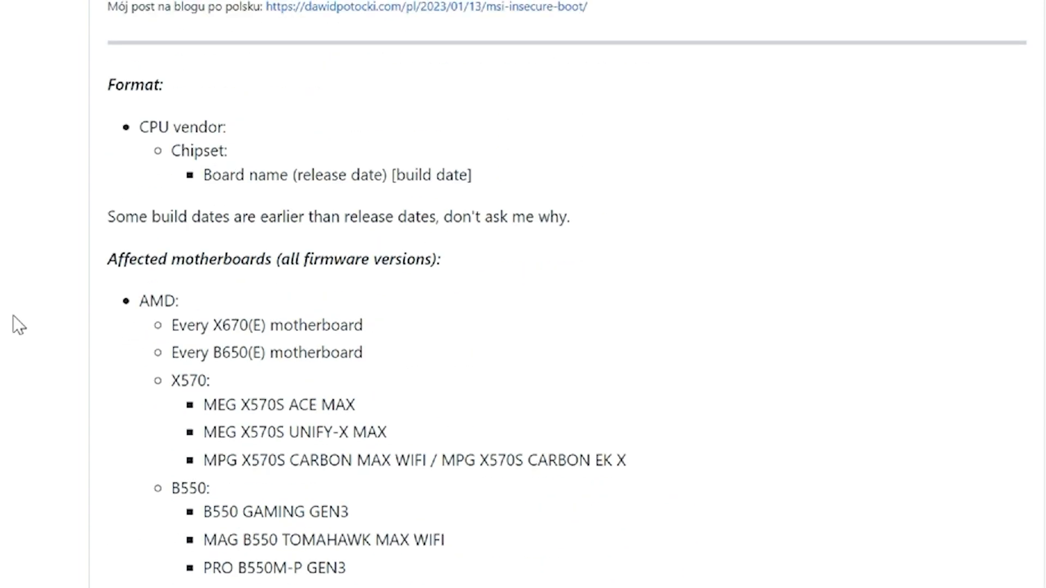
{"action": "scroll", "scroll_direction": "down", "scroll_amount": 3}
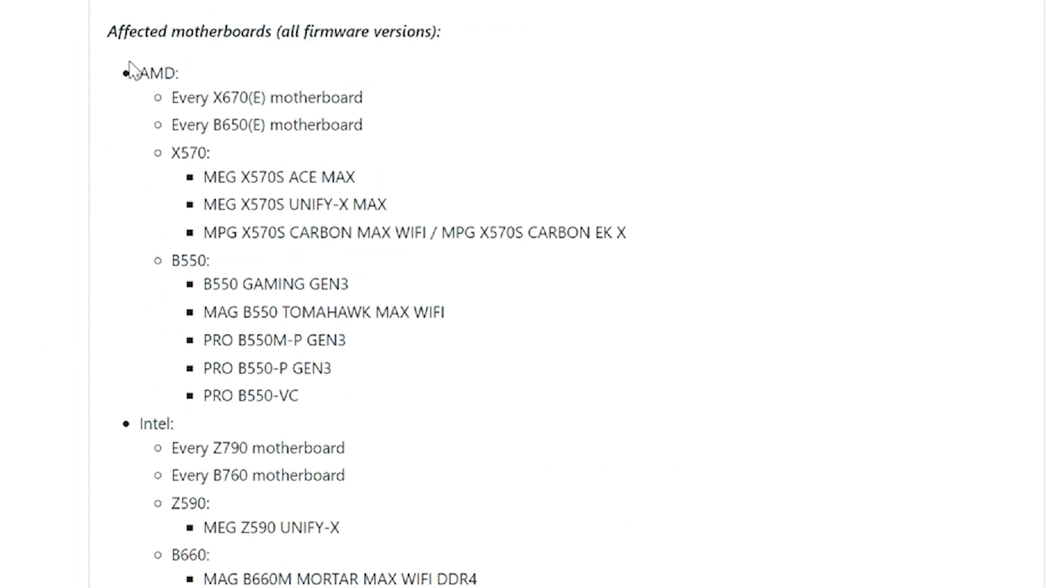
{"action": "mouse_move", "coordinate": [276, 67]}
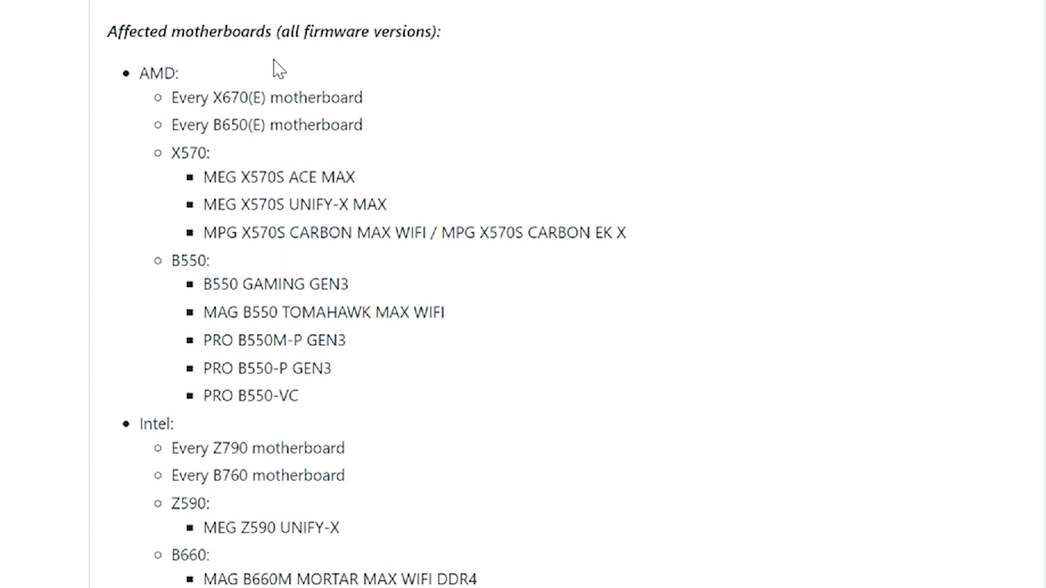
{"action": "mouse_move", "coordinate": [172, 120]}
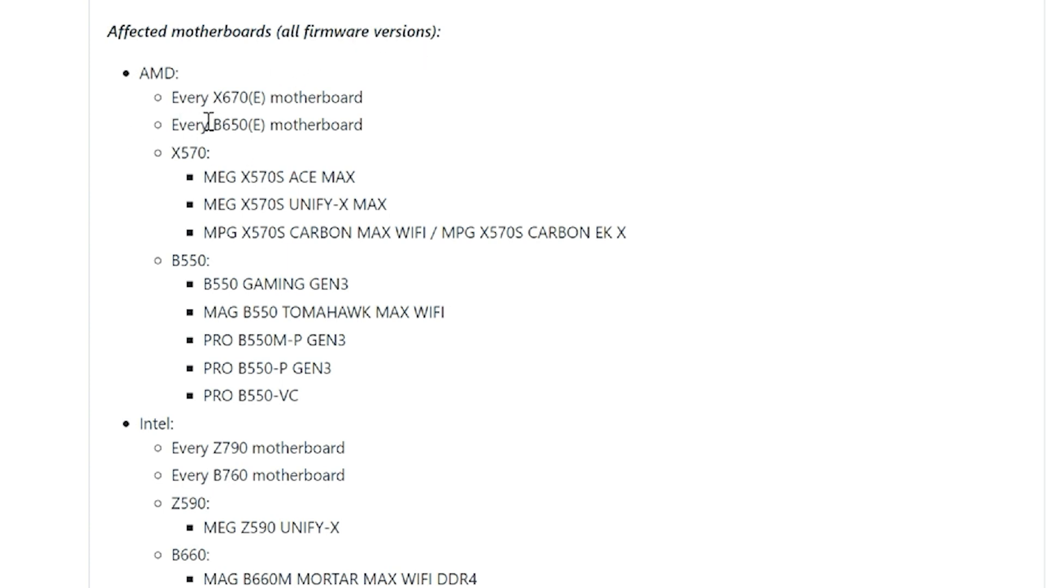
{"action": "mouse_move", "coordinate": [262, 145]}
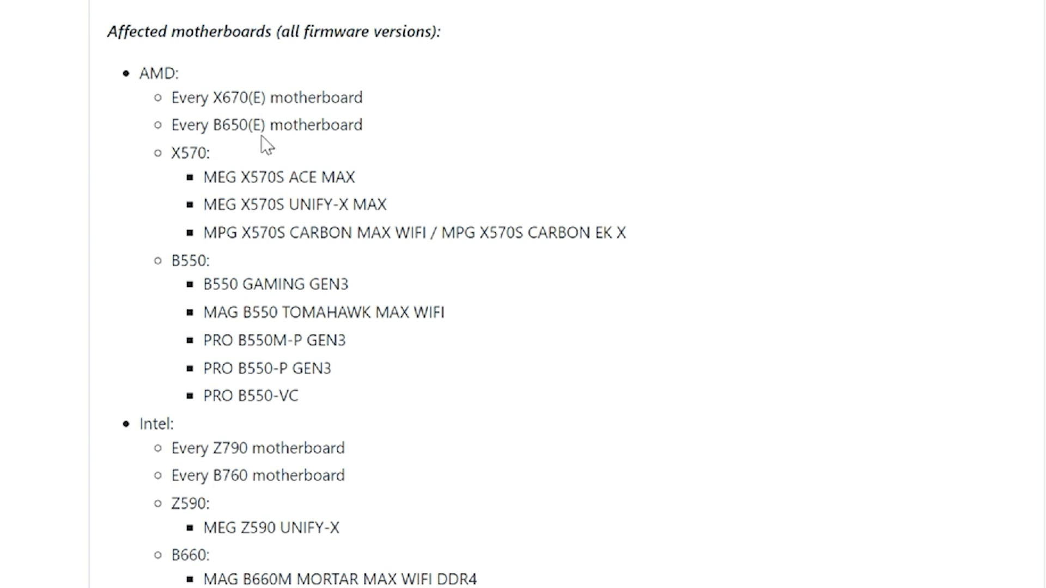
{"action": "mouse_move", "coordinate": [288, 183]}
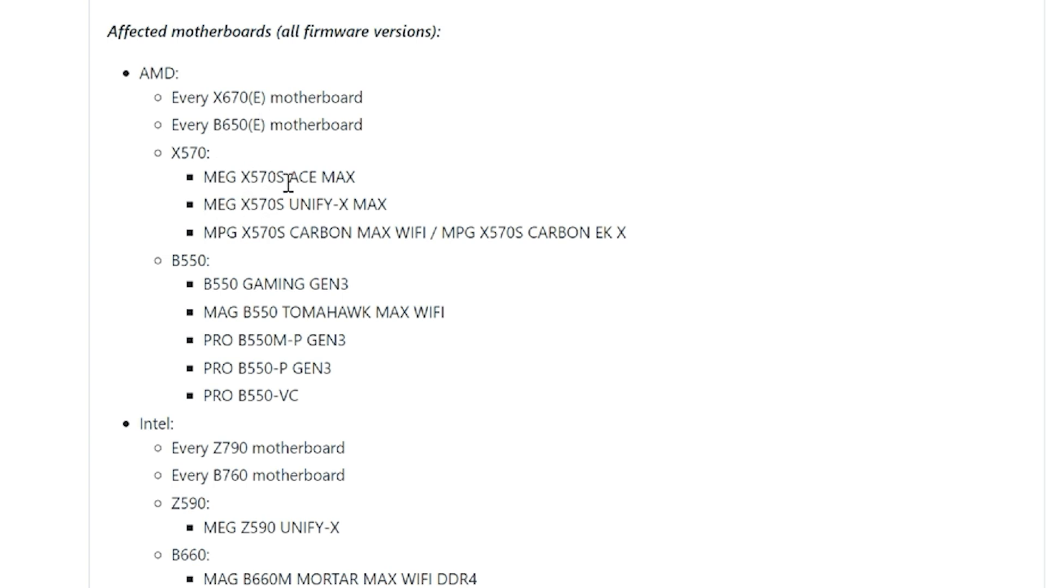
{"action": "mouse_move", "coordinate": [195, 301]}
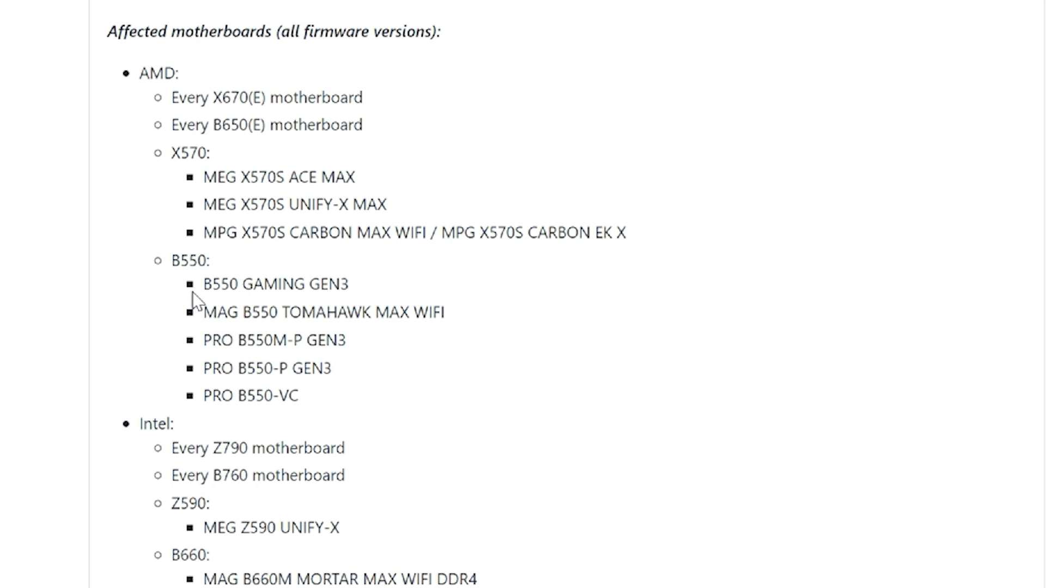
{"action": "mouse_move", "coordinate": [309, 330]}
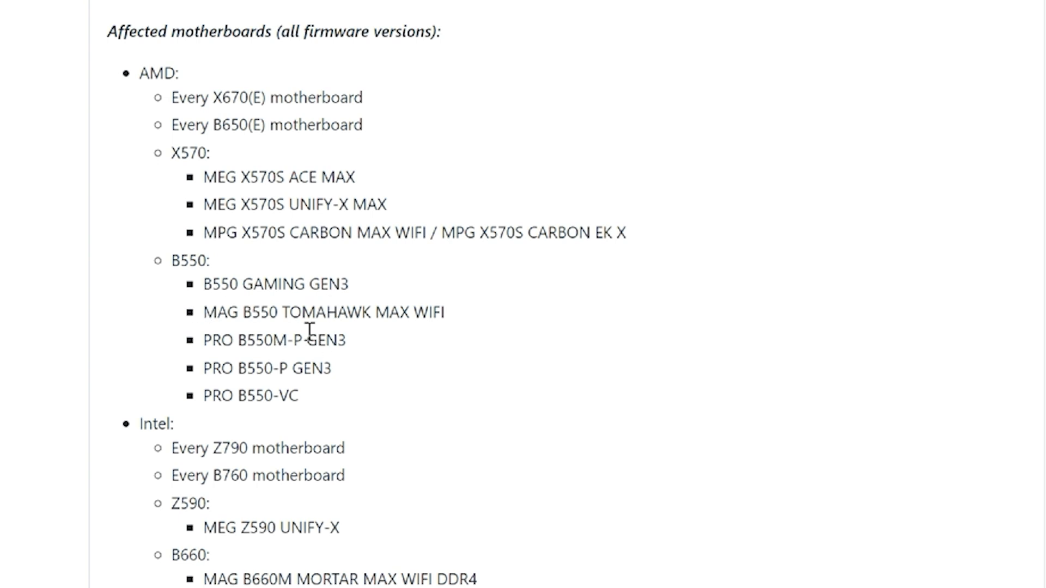
{"action": "mouse_move", "coordinate": [299, 521]}
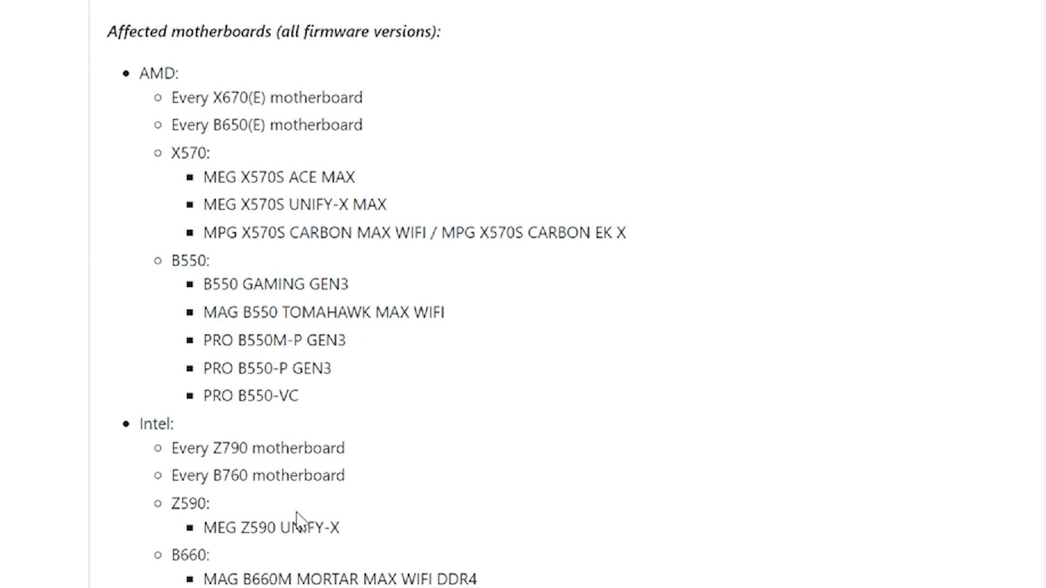
{"action": "scroll", "scroll_direction": "down", "scroll_amount": 3}
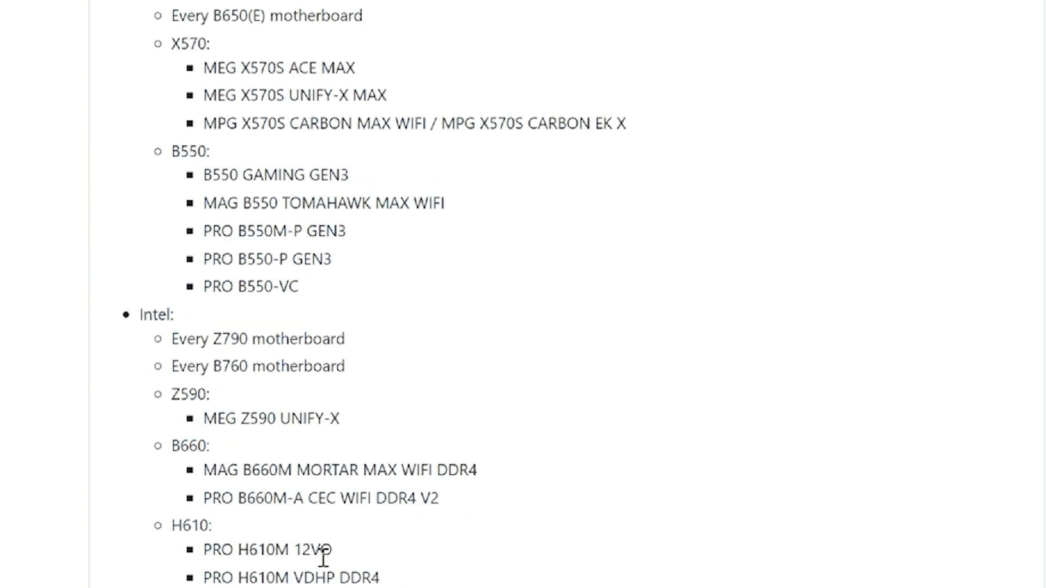
{"action": "scroll", "scroll_direction": "up", "scroll_amount": 3}
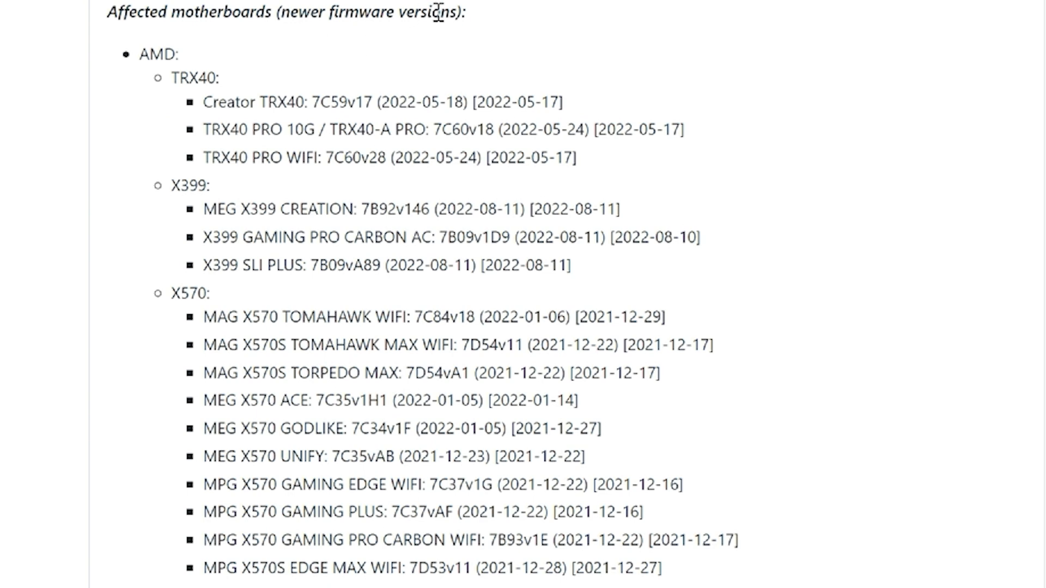
{"action": "mouse_move", "coordinate": [646, 169]}
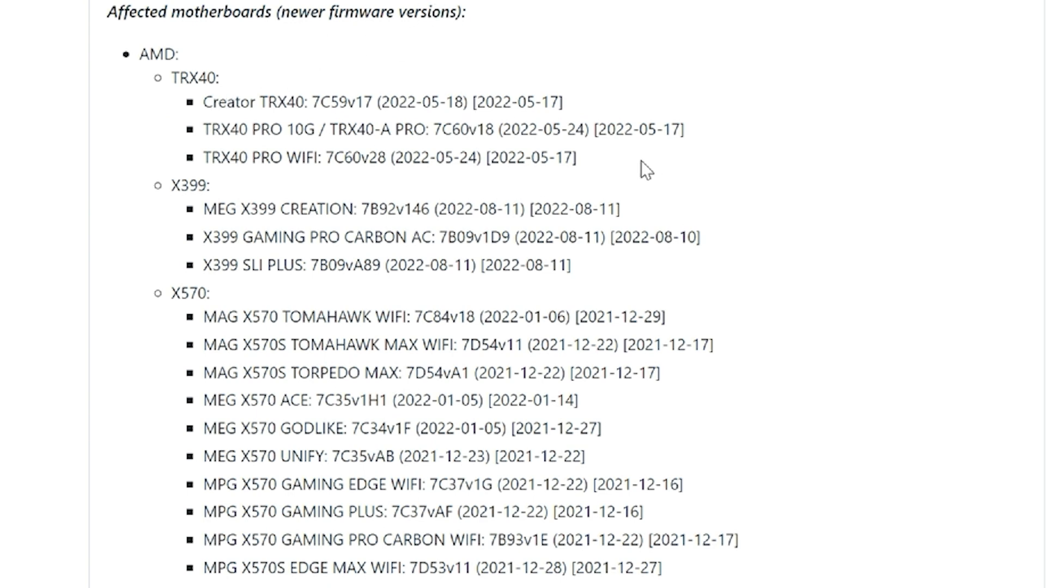
{"action": "mouse_move", "coordinate": [359, 130]}
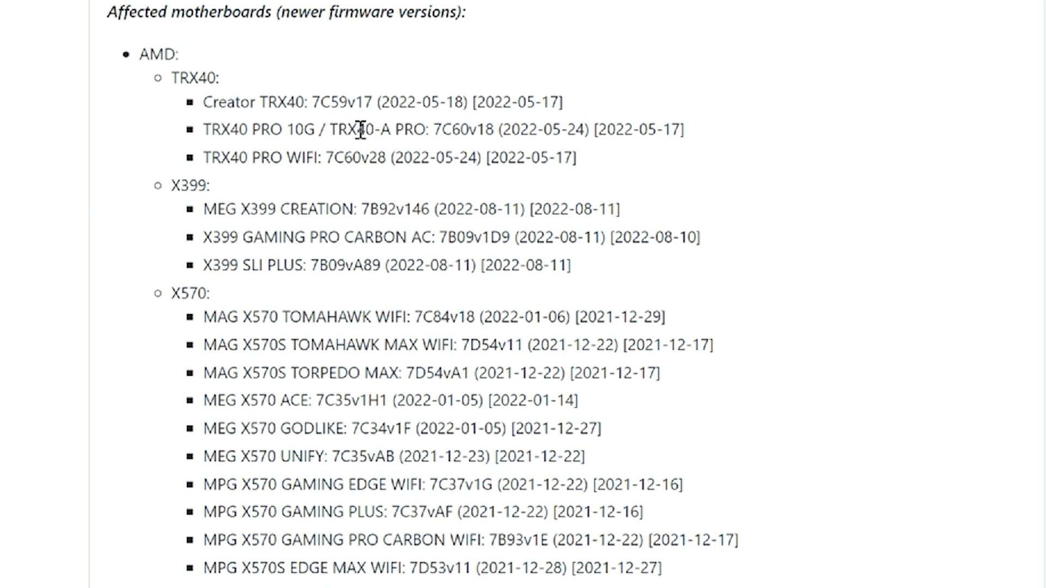
{"action": "mouse_move", "coordinate": [296, 484]}
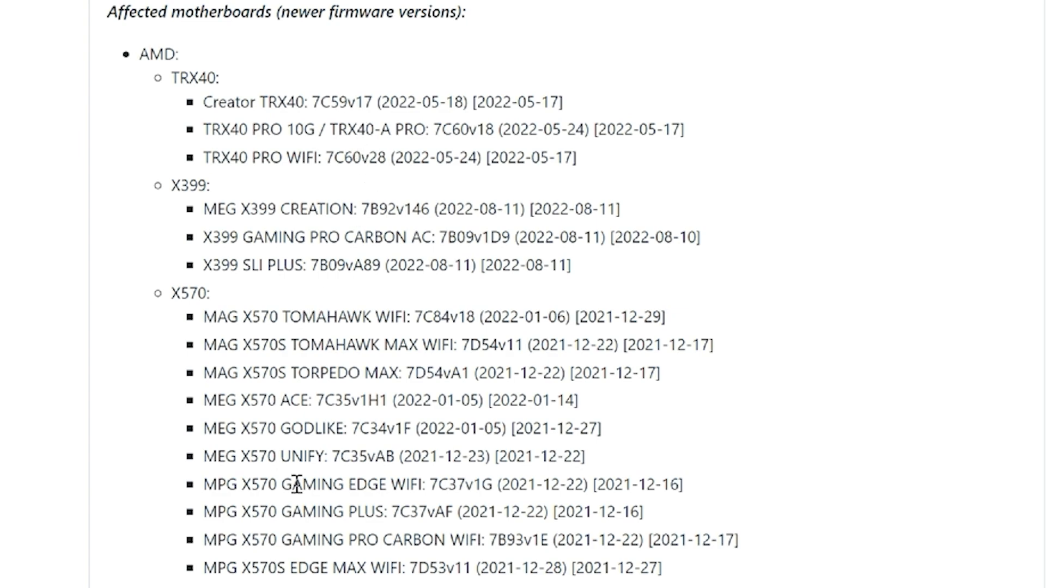
{"action": "scroll", "scroll_direction": "down", "scroll_amount": 3}
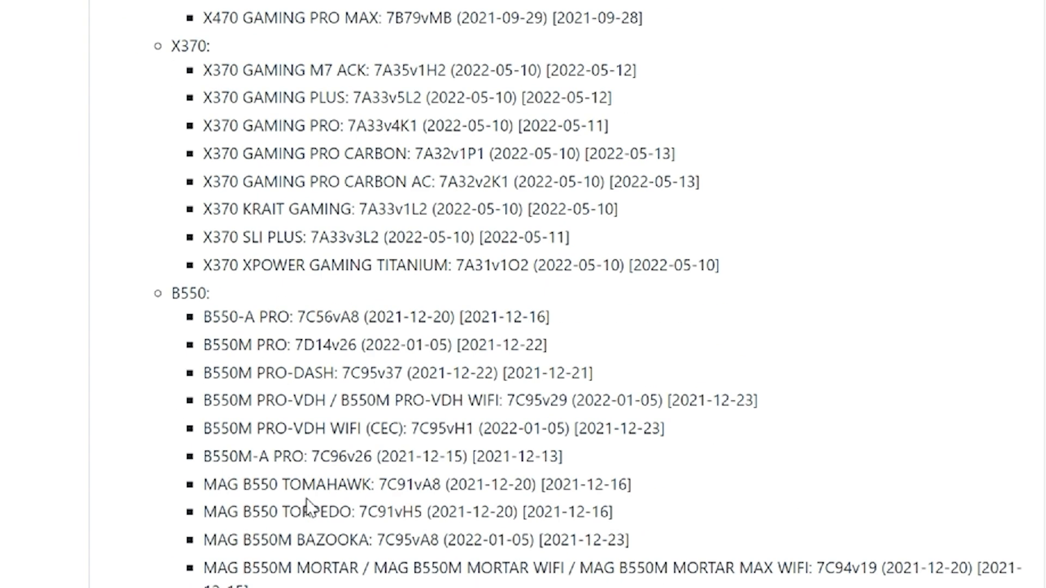
{"action": "scroll", "scroll_direction": "down", "scroll_amount": 3}
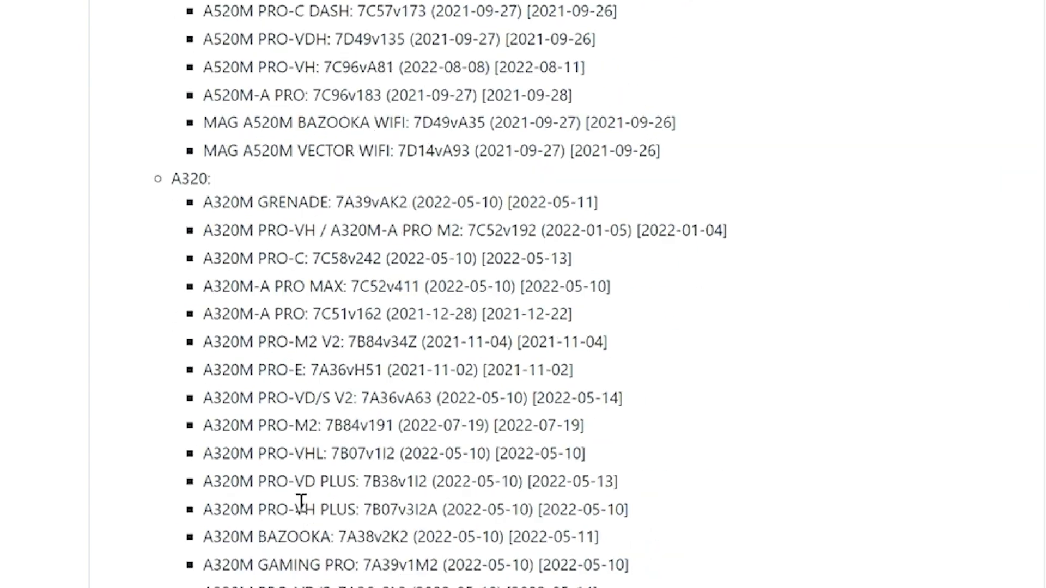
{"action": "scroll", "scroll_direction": "up", "scroll_amount": 3}
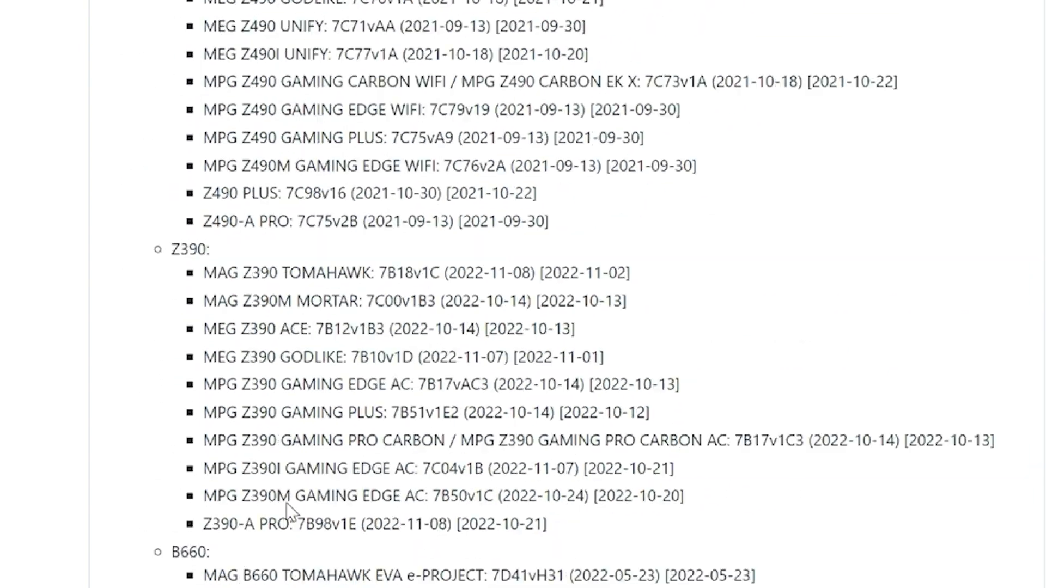
{"action": "scroll", "scroll_direction": "down", "scroll_amount": 3}
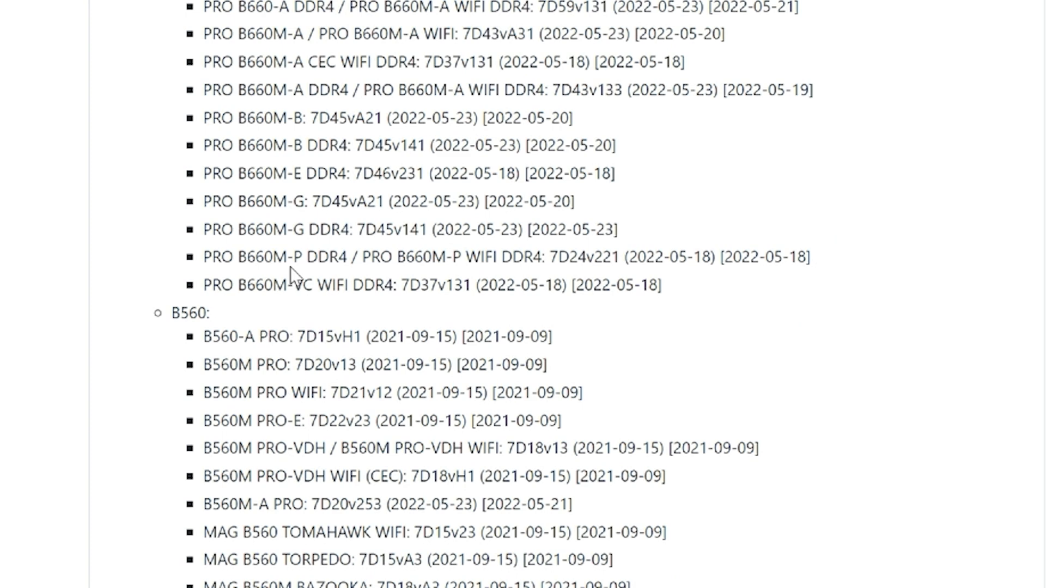
{"action": "mouse_move", "coordinate": [268, 394]}
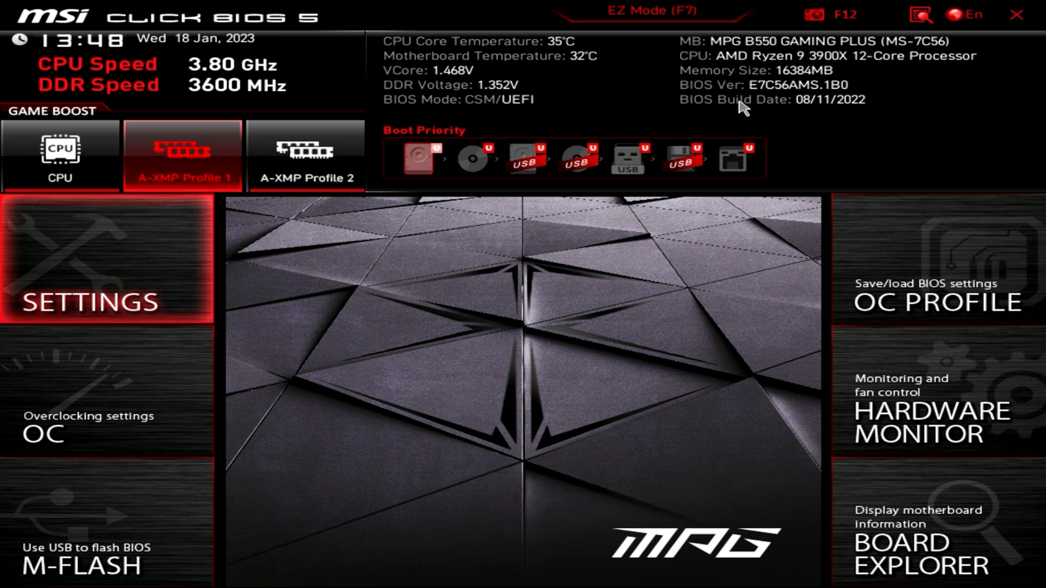
{"action": "mouse_move", "coordinate": [776, 110]}
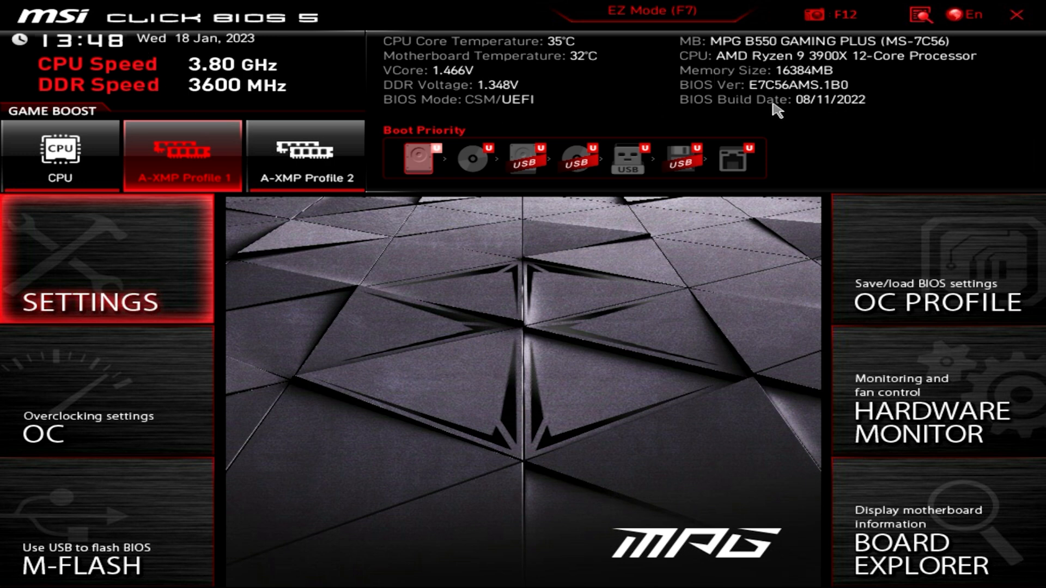
{"action": "mouse_move", "coordinate": [817, 101]}
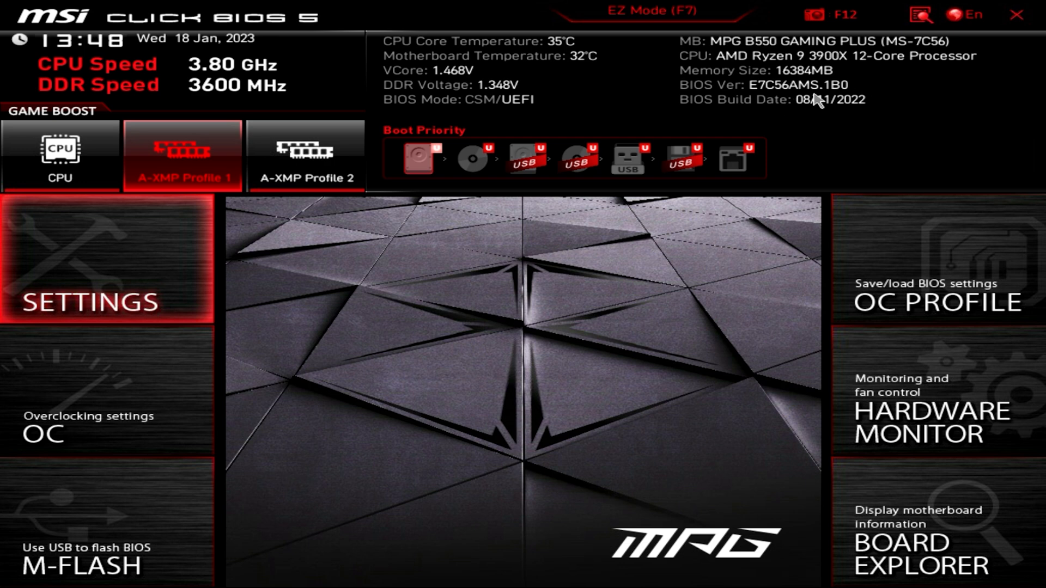
{"action": "mouse_move", "coordinate": [820, 100]}
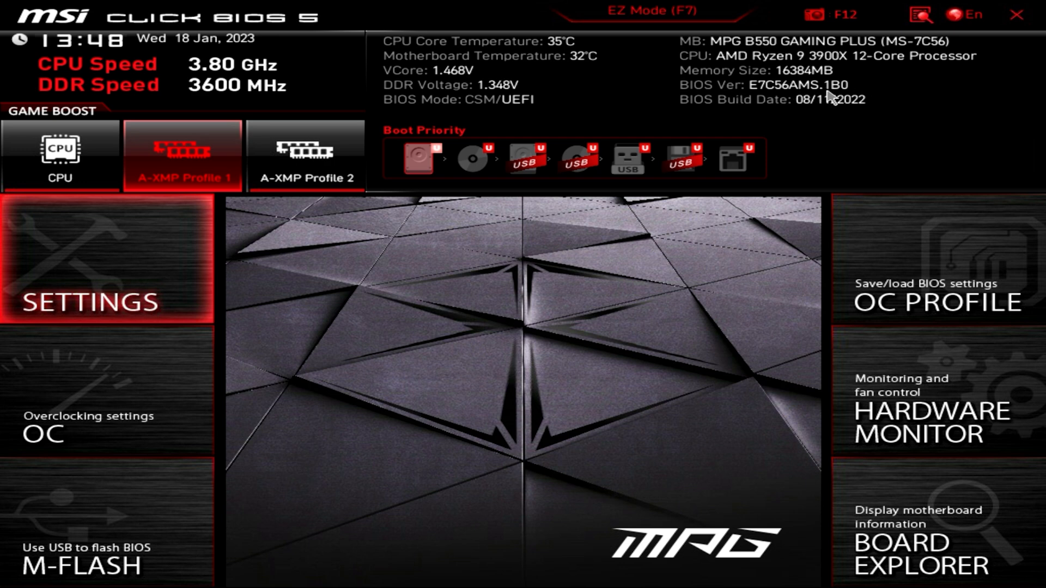
{"action": "mouse_move", "coordinate": [782, 115]}
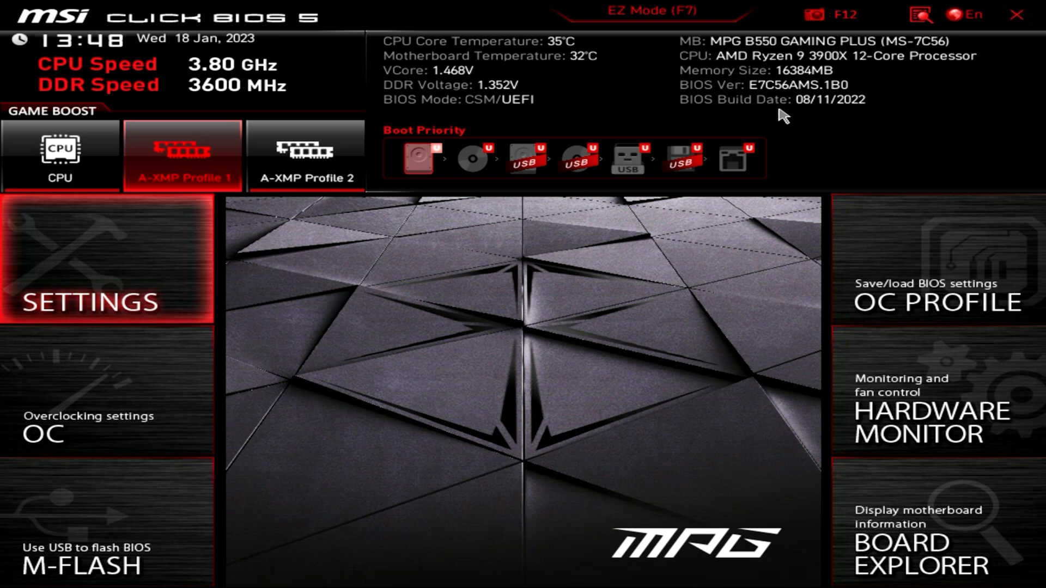
{"action": "mouse_move", "coordinate": [838, 103]}
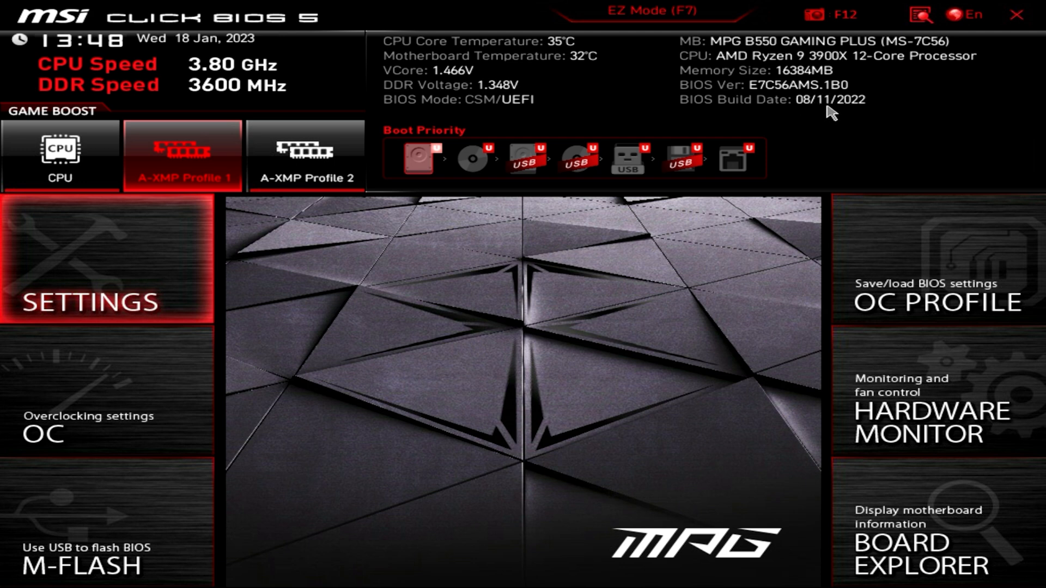
{"action": "mouse_move", "coordinate": [473, 159]}
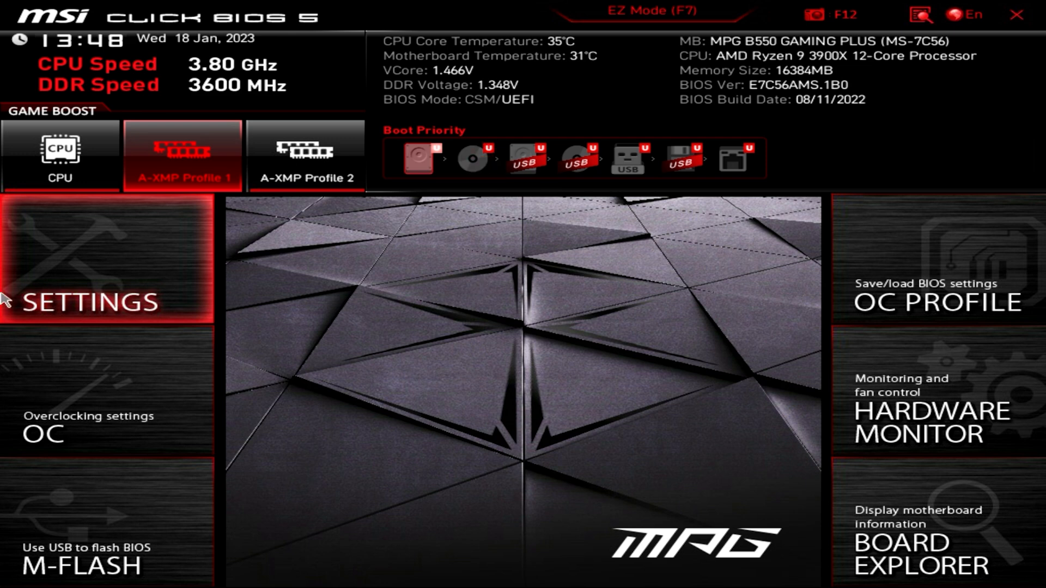
{"action": "mouse_move", "coordinate": [85, 260]}
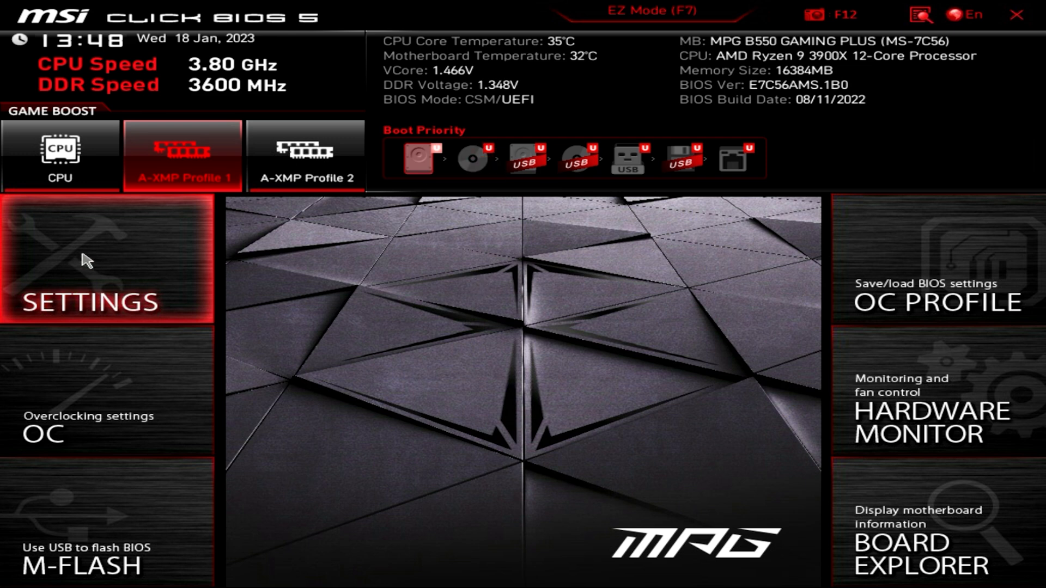
{"action": "left_click", "coordinate": [654, 10]}
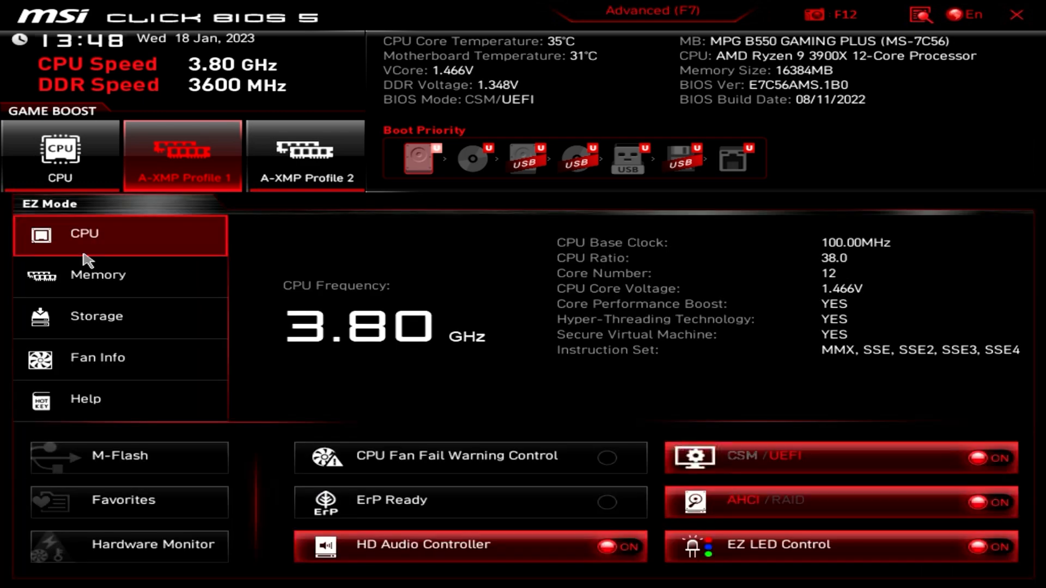
{"action": "left_click", "coordinate": [644, 11]}
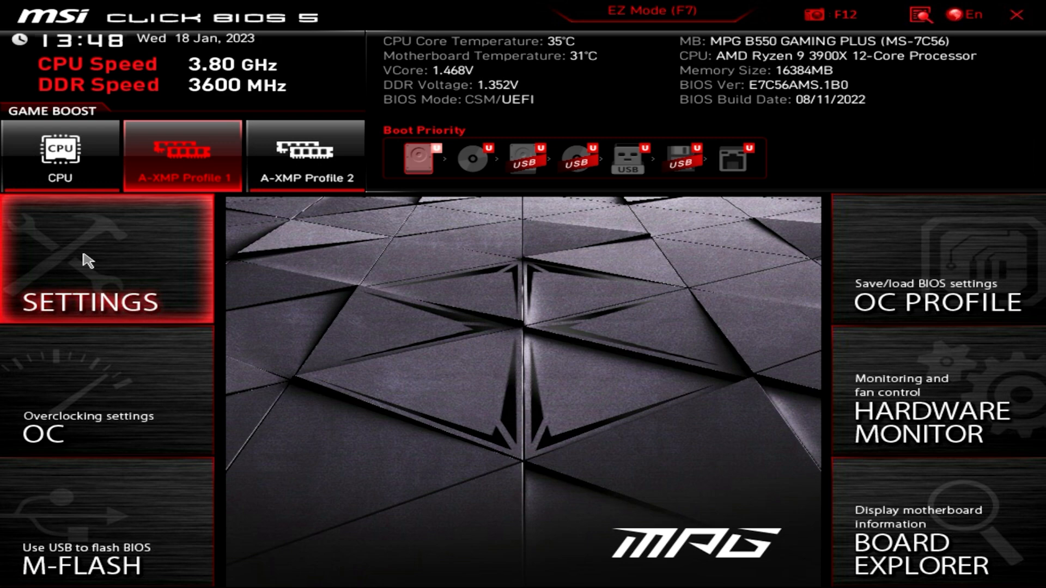
Reach Secure Boot via Settings > Advanced > Windows OS Configuration, searching 'sec'
{"action": "left_click", "coordinate": [100, 280]}
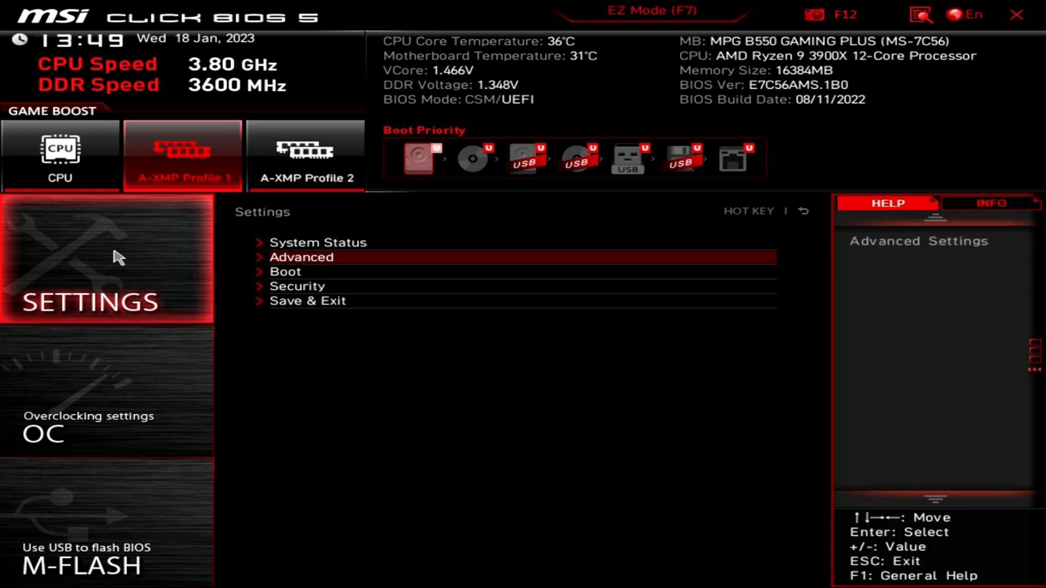
{"action": "left_click", "coordinate": [300, 257]}
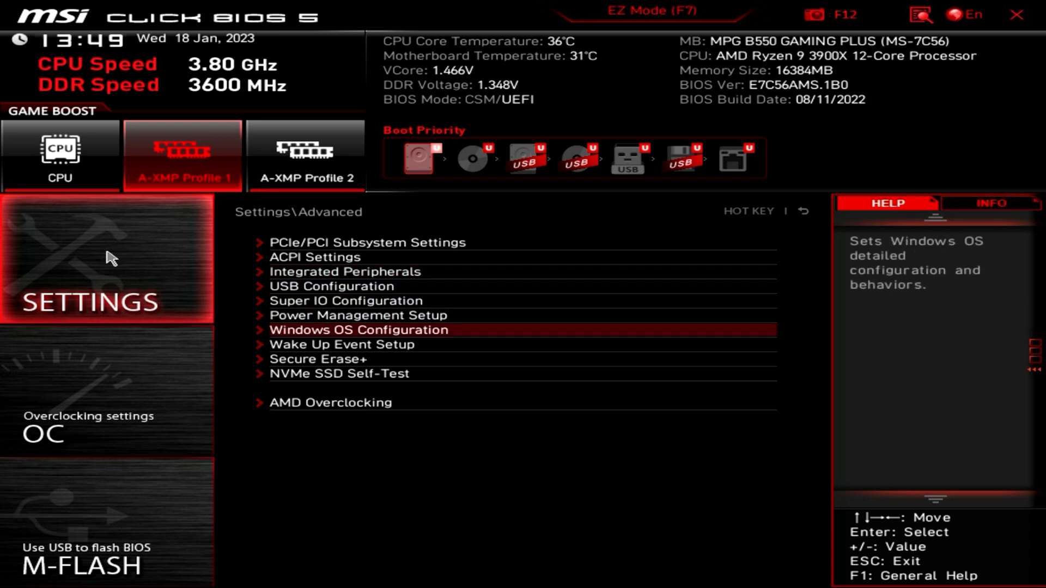
{"action": "left_click", "coordinate": [358, 329]}
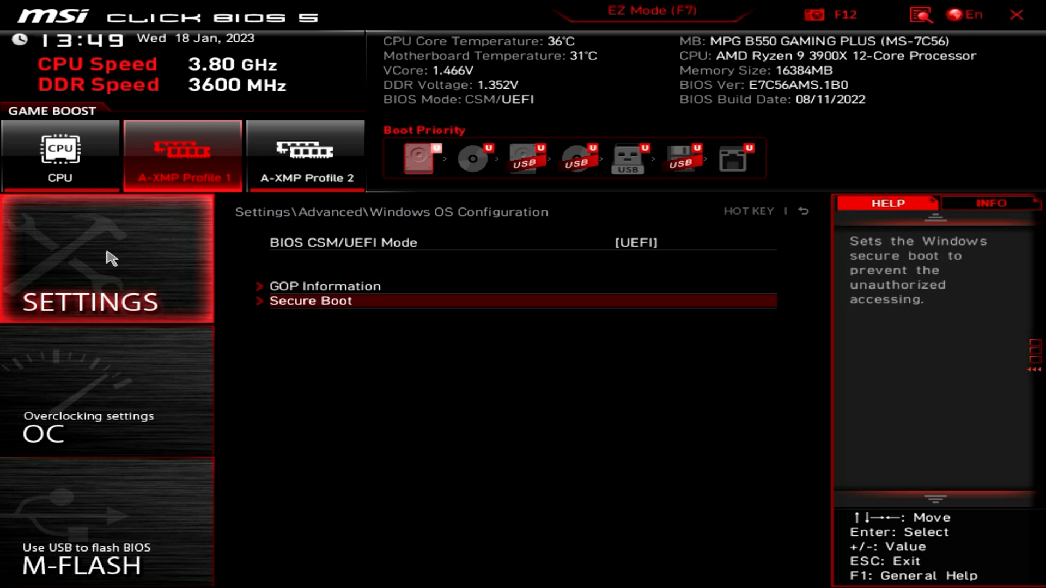
{"action": "mouse_move", "coordinate": [962, 76]}
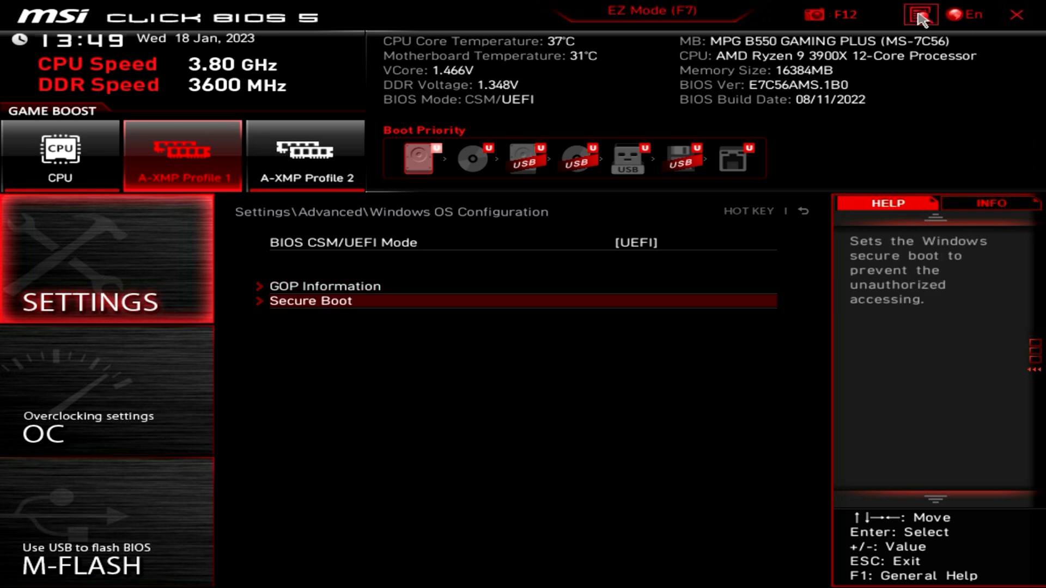
{"action": "left_click", "coordinate": [921, 14]}
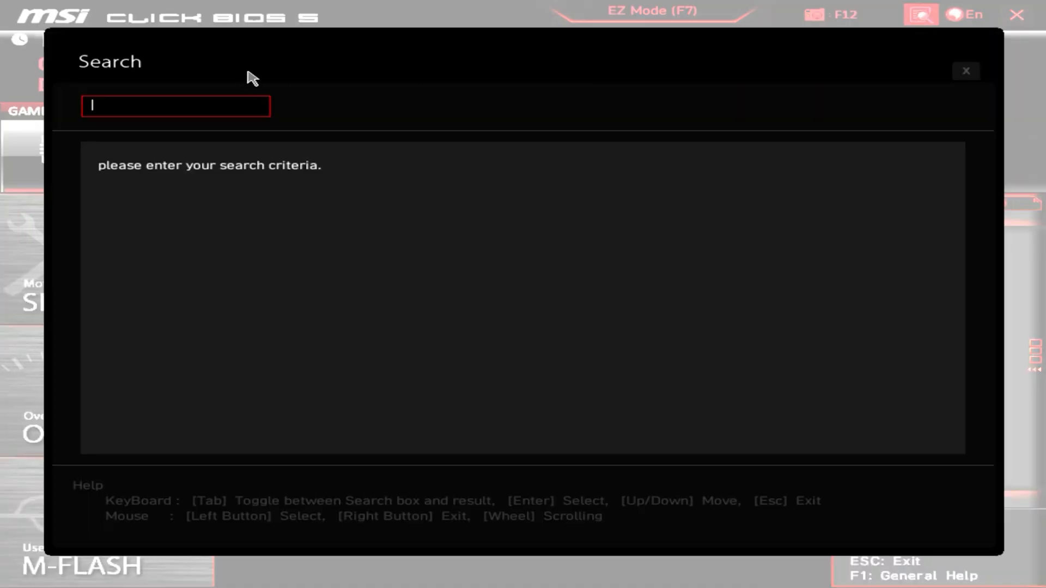
{"action": "type", "text": "sec"}
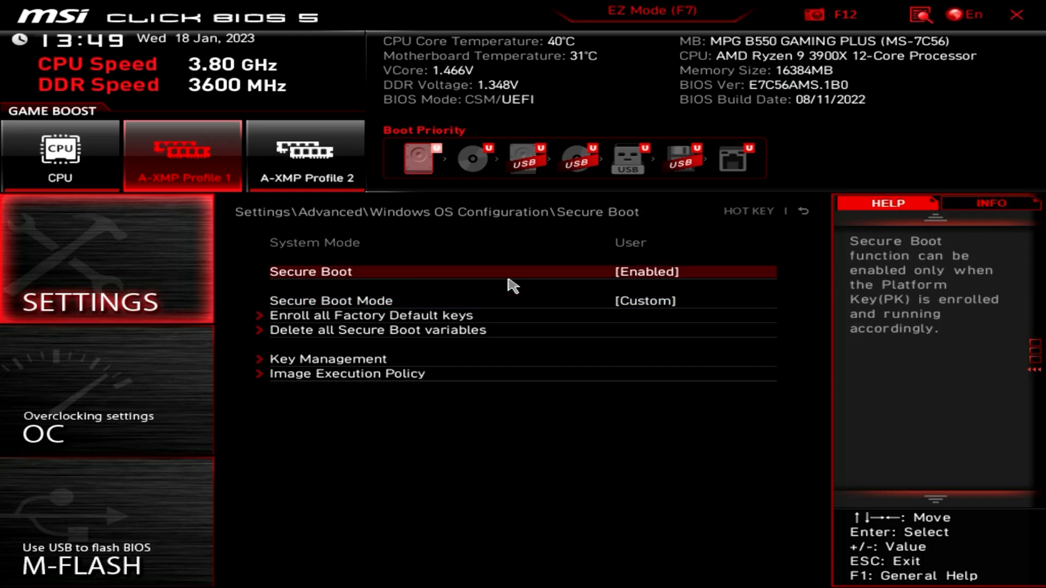
{"action": "mouse_move", "coordinate": [646, 287]}
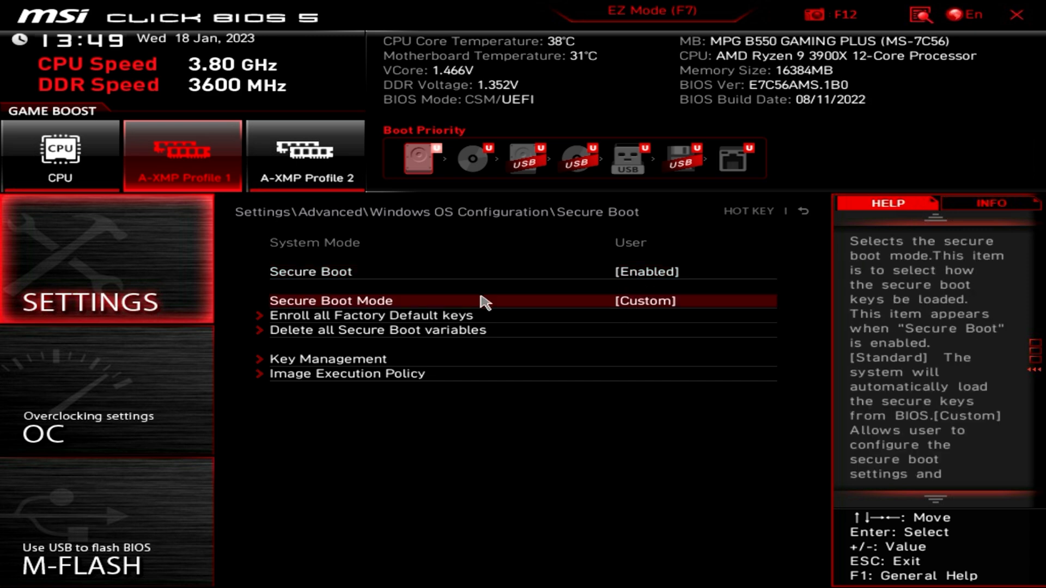
{"action": "mouse_move", "coordinate": [577, 305]}
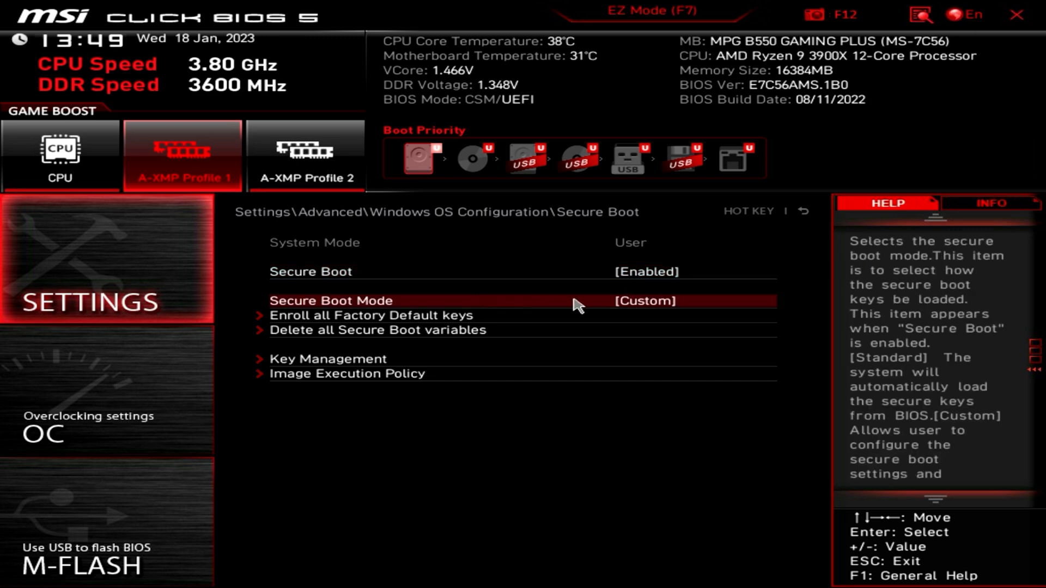
{"action": "left_click", "coordinate": [643, 300]}
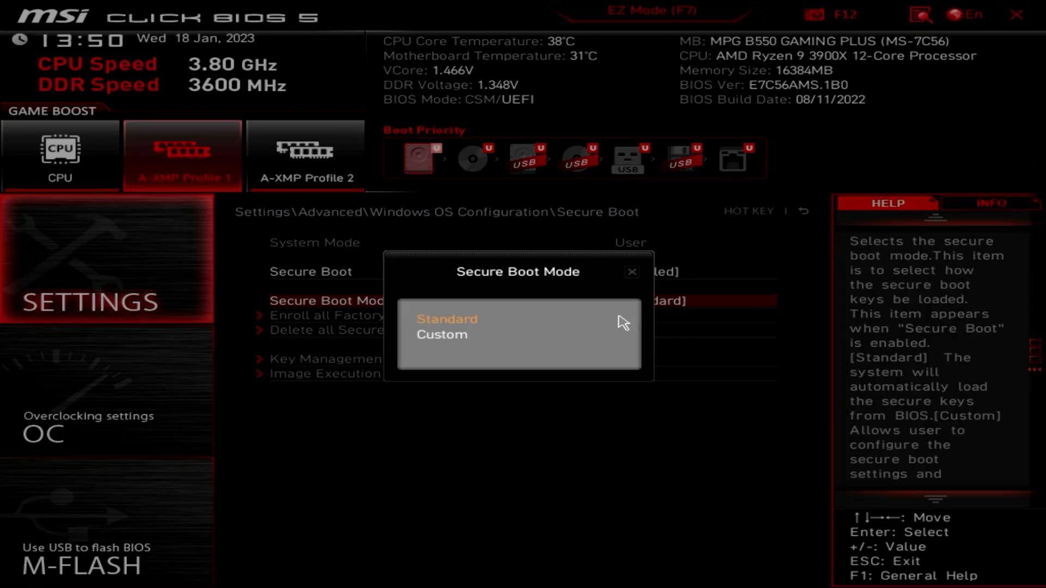
{"action": "left_click", "coordinate": [441, 334]}
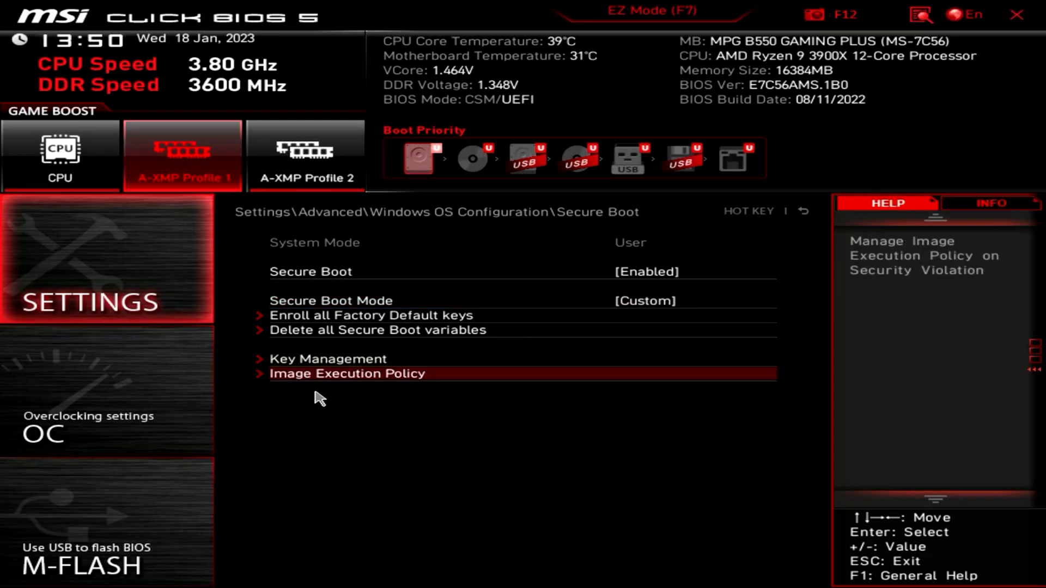
{"action": "mouse_move", "coordinate": [383, 372]}
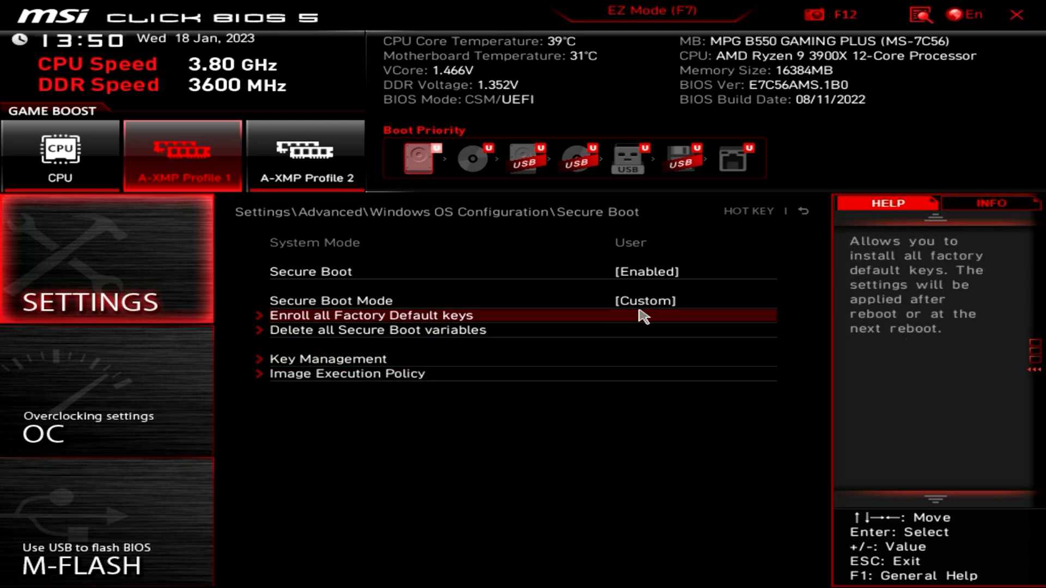
{"action": "mouse_move", "coordinate": [468, 329]}
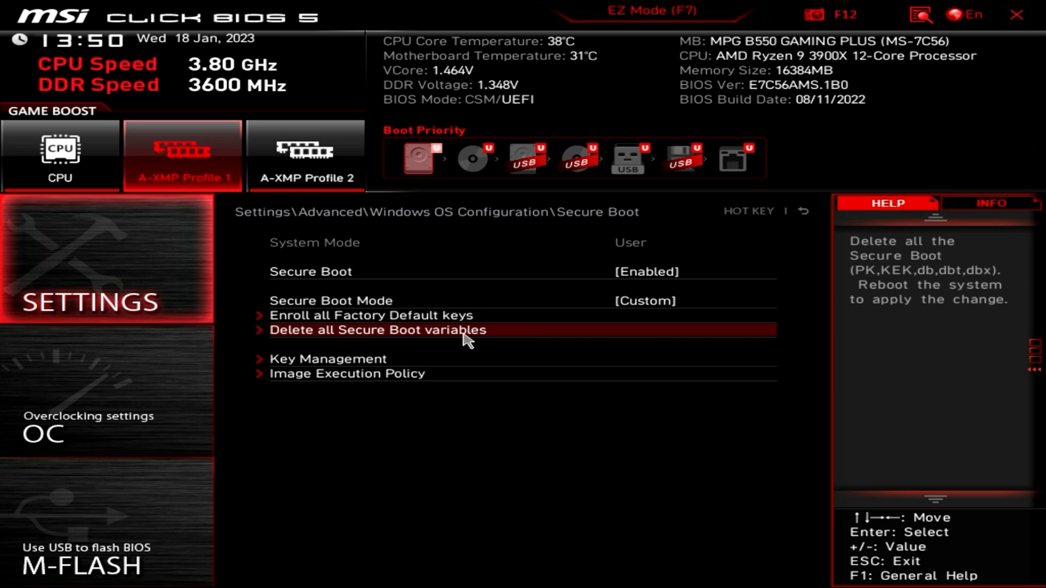
{"action": "mouse_move", "coordinate": [327, 380]}
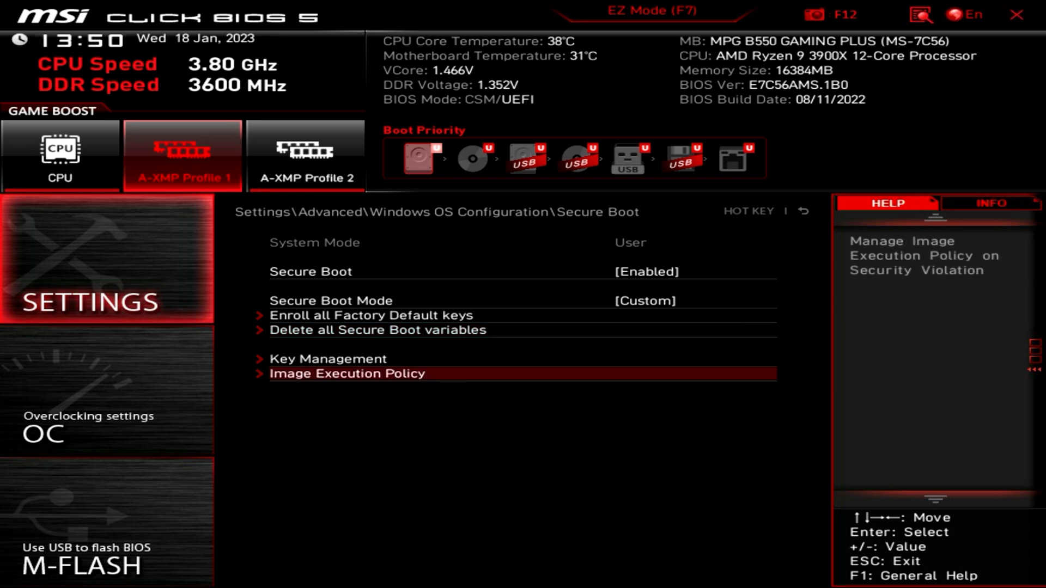
In Image Execution Policy, change Removable Media from Always Execute to Deny Execute
{"action": "left_click", "coordinate": [346, 374]}
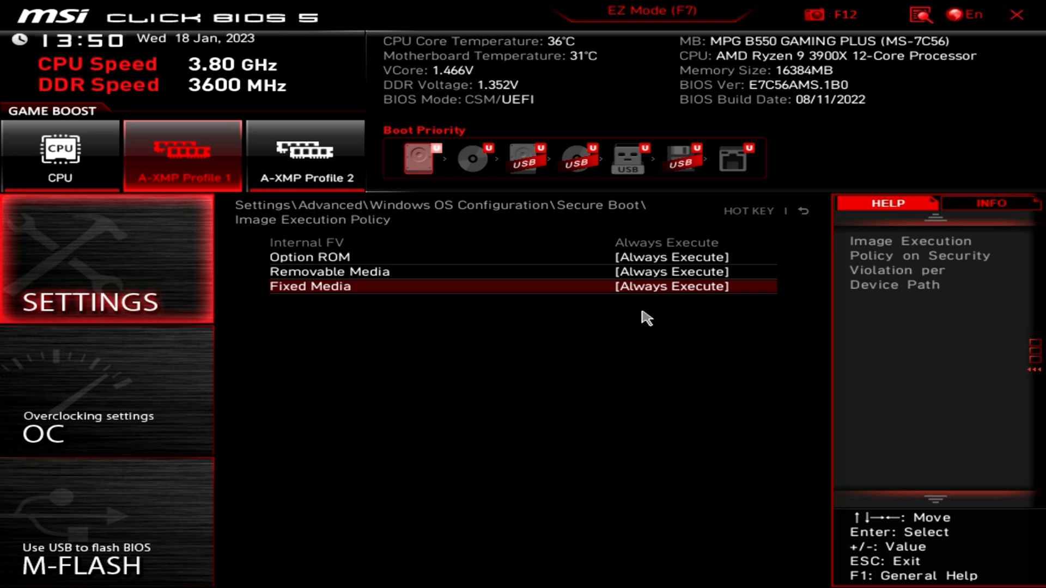
{"action": "key", "text": "Up"}
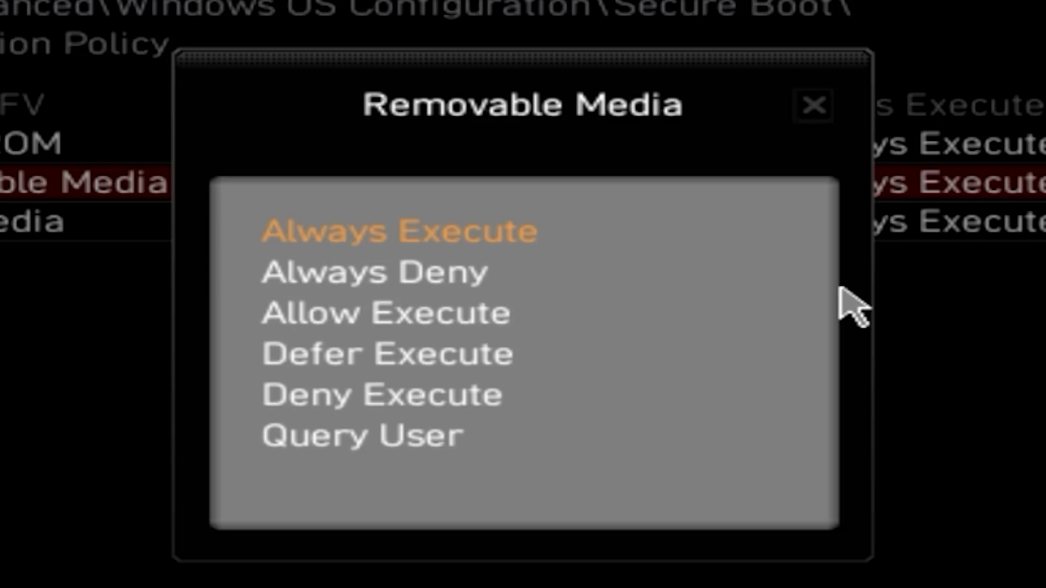
{"action": "left_click", "coordinate": [383, 394]}
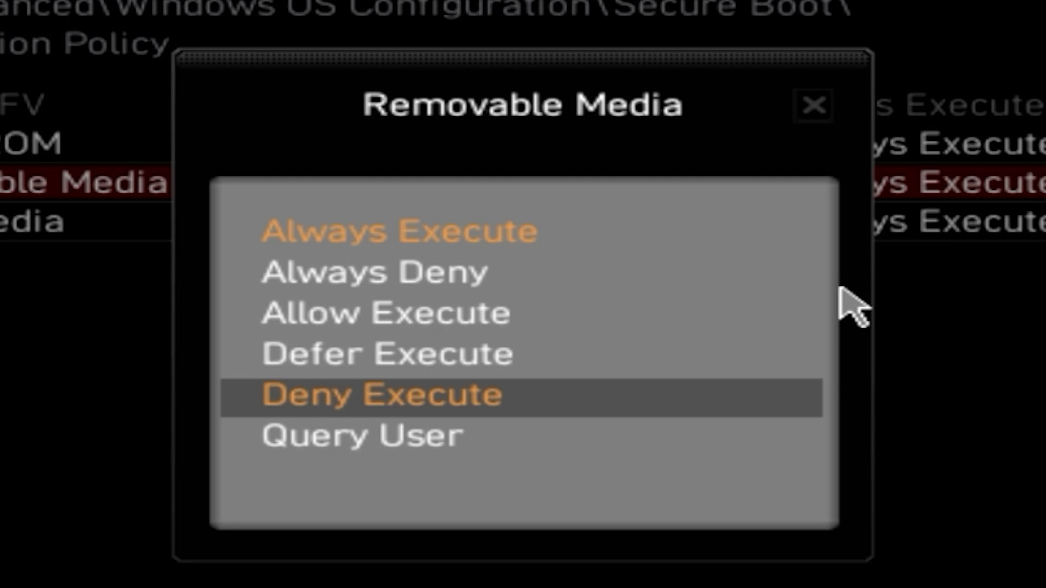
{"action": "left_click", "coordinate": [373, 273]}
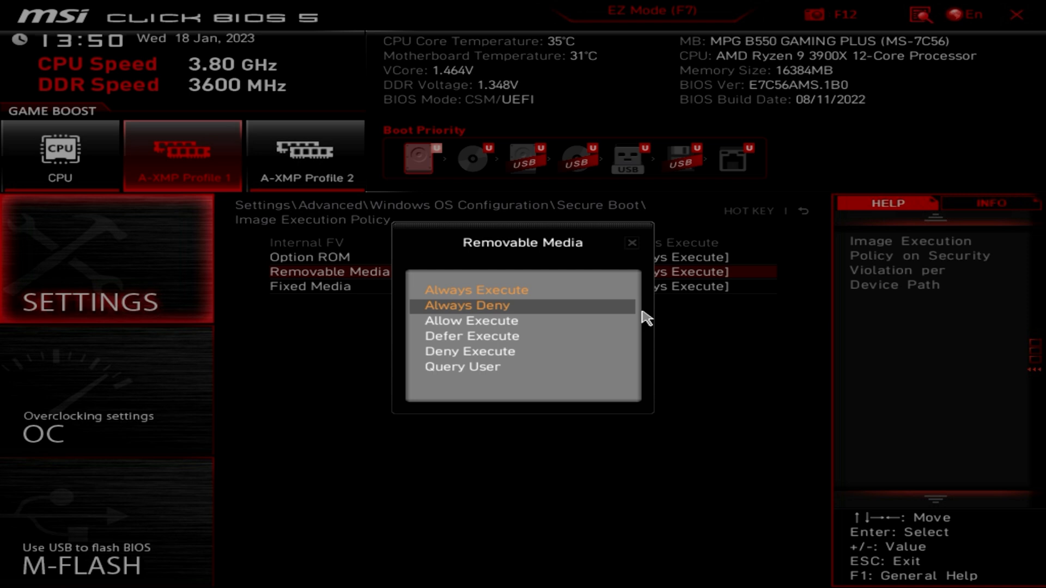
{"action": "key", "text": "Down"}
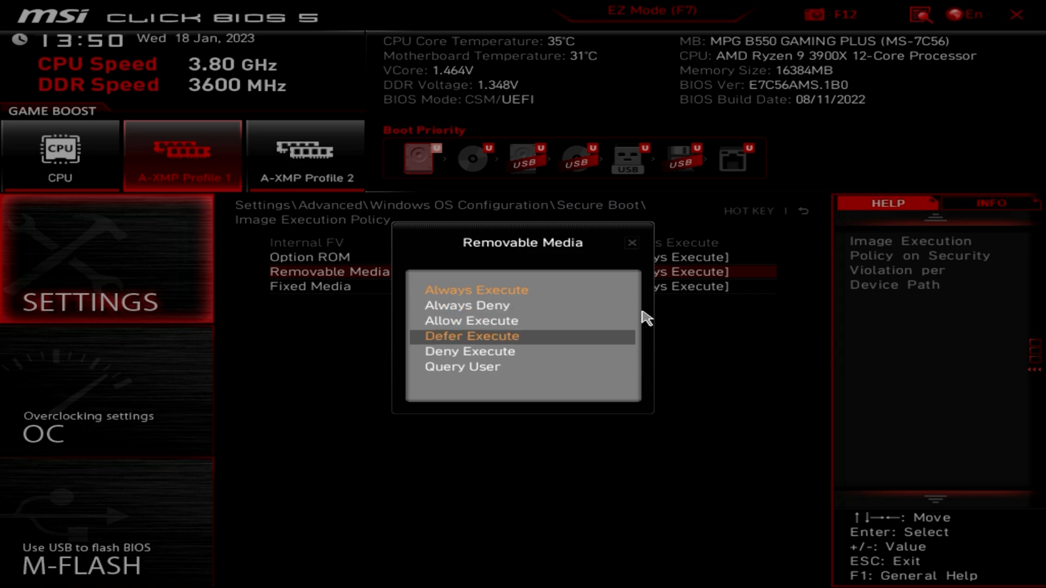
{"action": "left_click", "coordinate": [470, 351]}
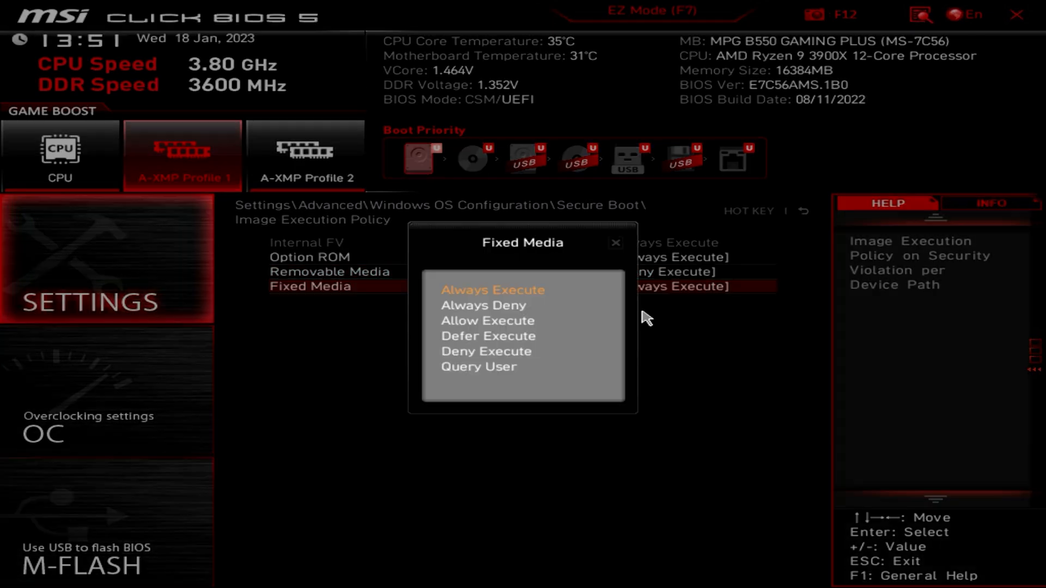
Choose Deny Execute in the Fixed Media policy popup
{"action": "left_click", "coordinate": [485, 352]}
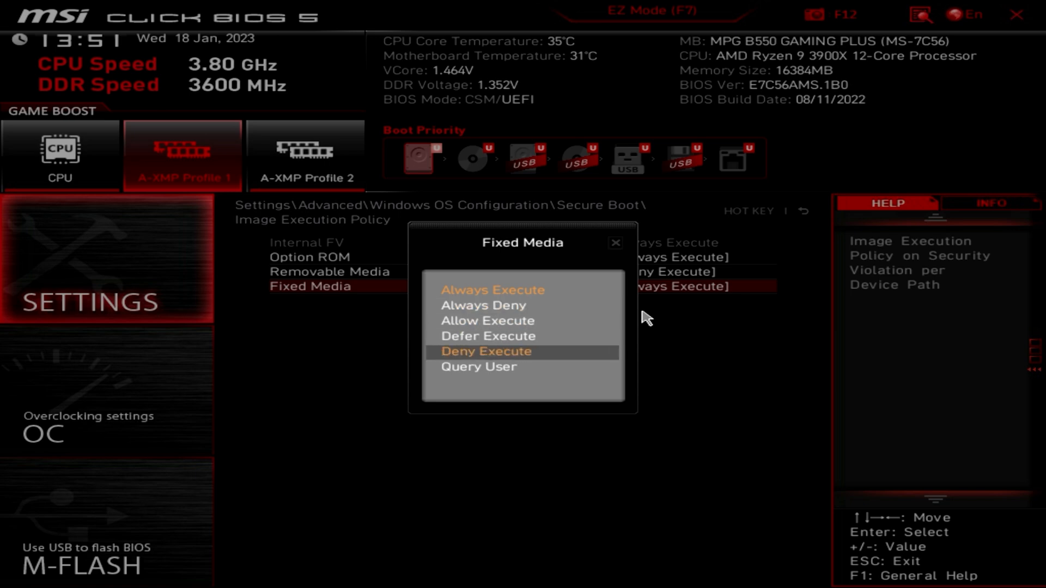
{"action": "left_click", "coordinate": [485, 351]}
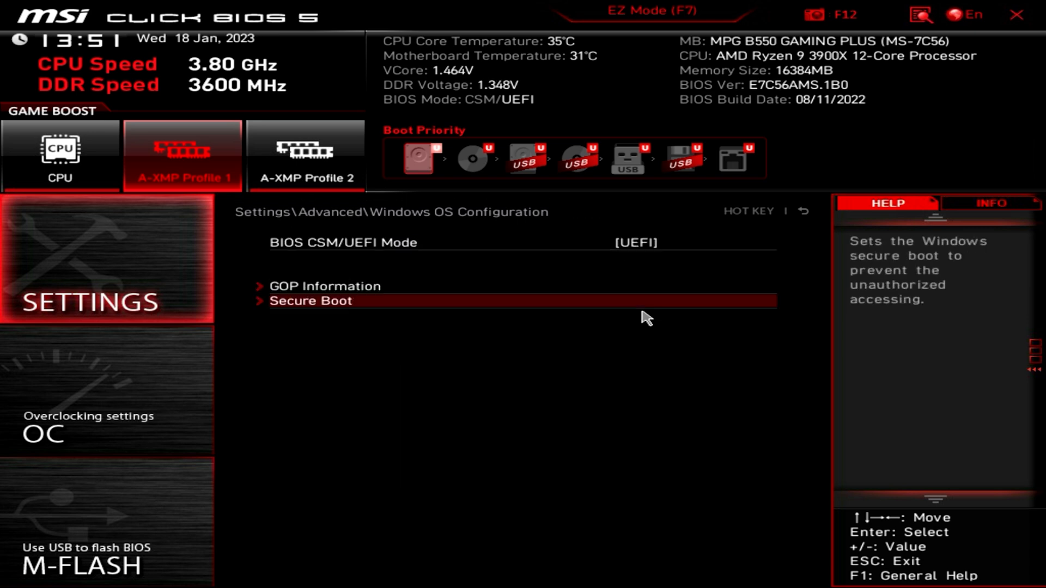
Confirm the change summary with Yes to save both policies and reboot
{"action": "left_click", "coordinate": [1014, 14]}
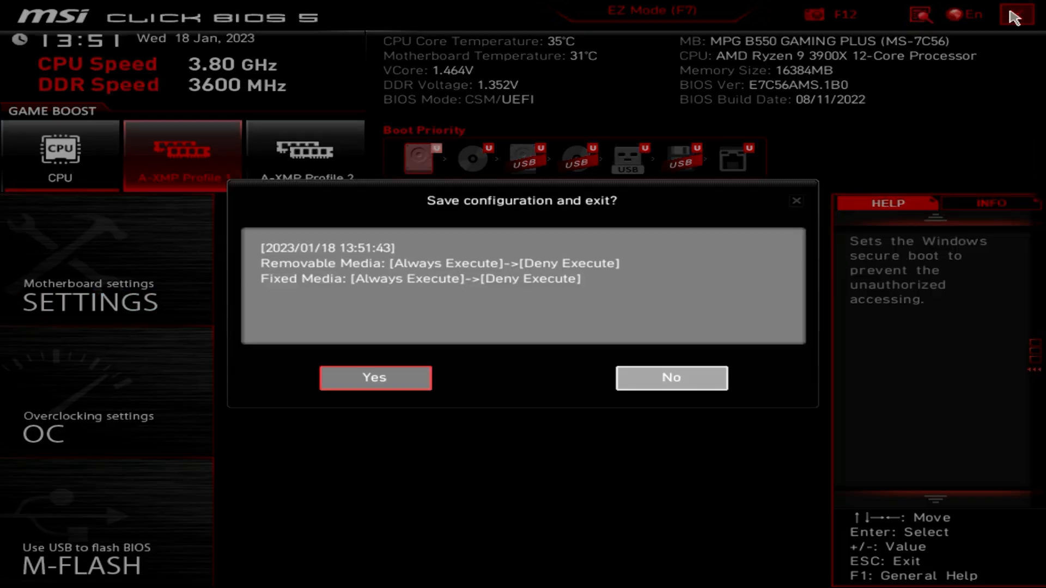
{"action": "mouse_move", "coordinate": [347, 266]}
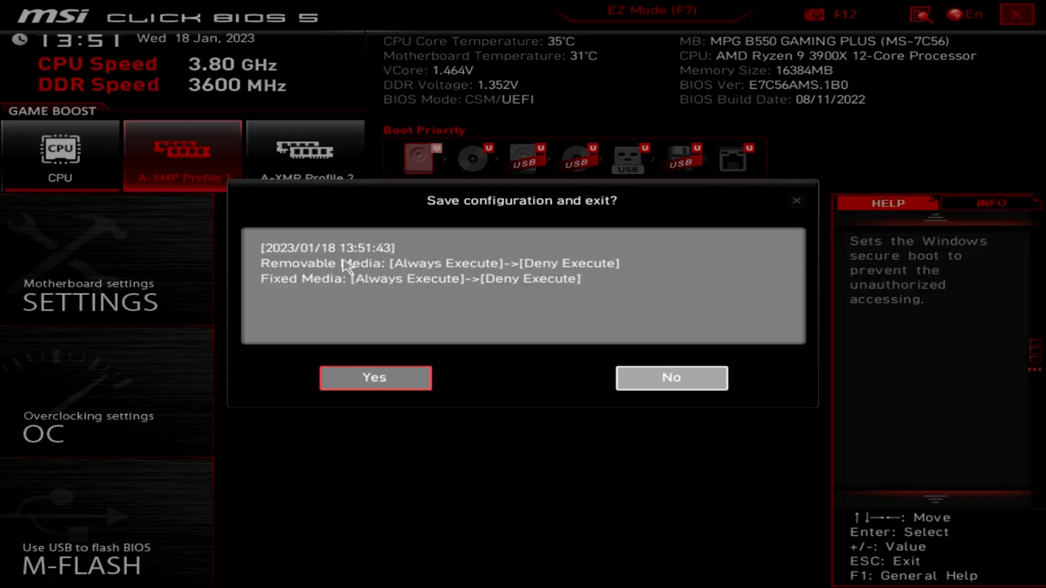
{"action": "mouse_move", "coordinate": [419, 279]}
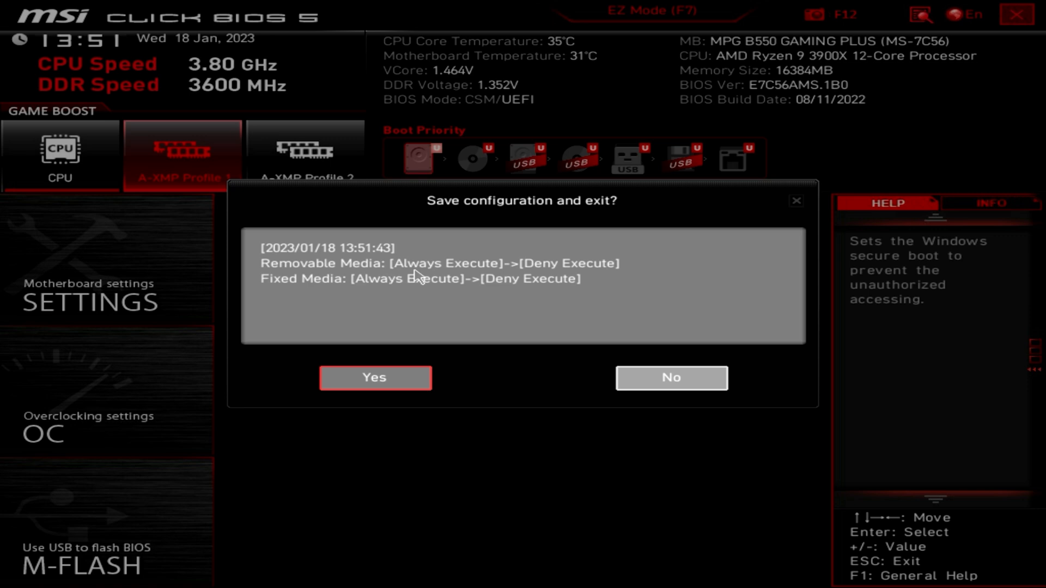
{"action": "mouse_move", "coordinate": [511, 276]}
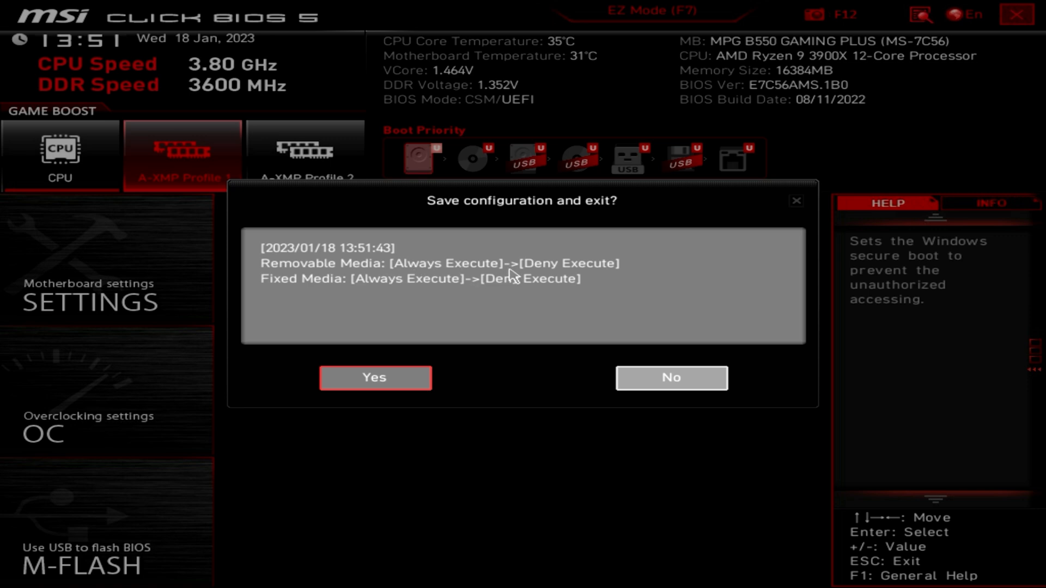
{"action": "mouse_move", "coordinate": [290, 283]}
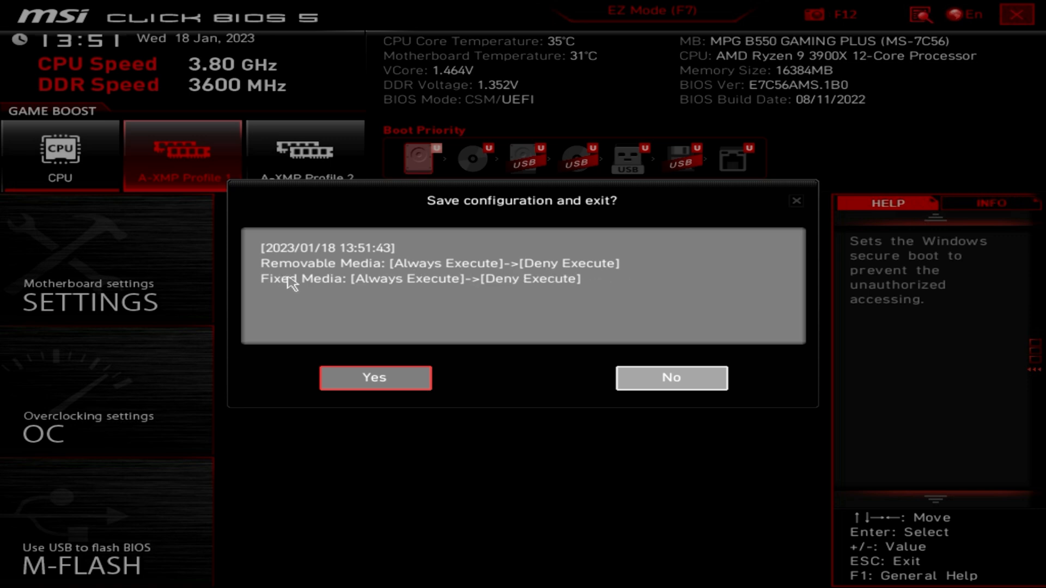
{"action": "mouse_move", "coordinate": [510, 293]}
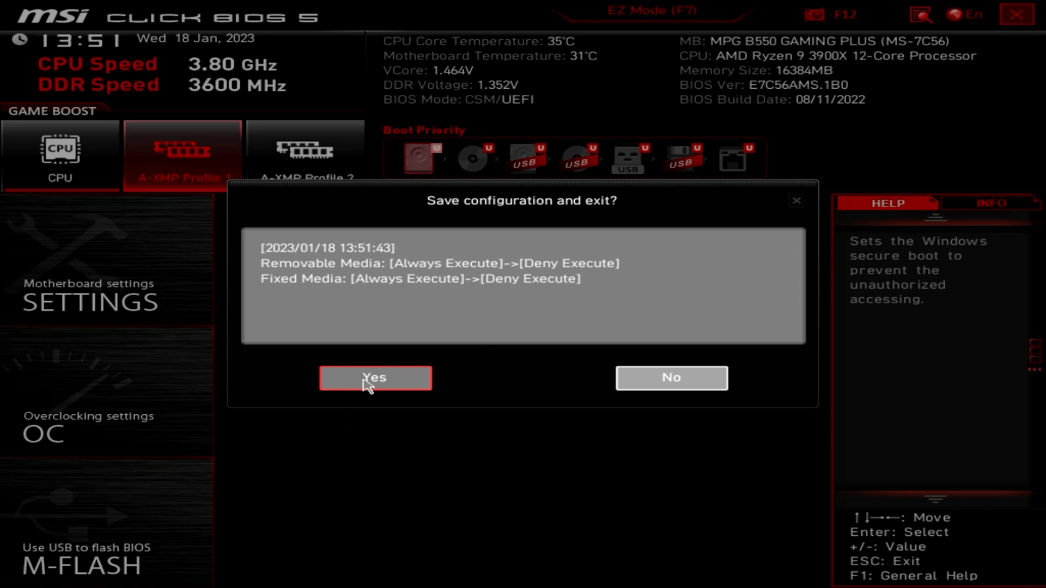
{"action": "left_click", "coordinate": [374, 378]}
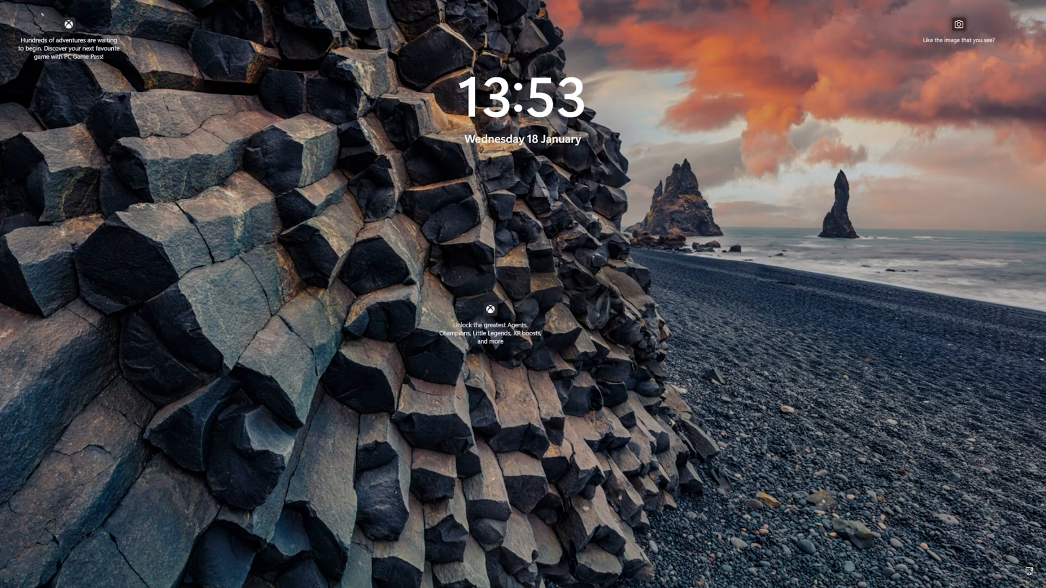